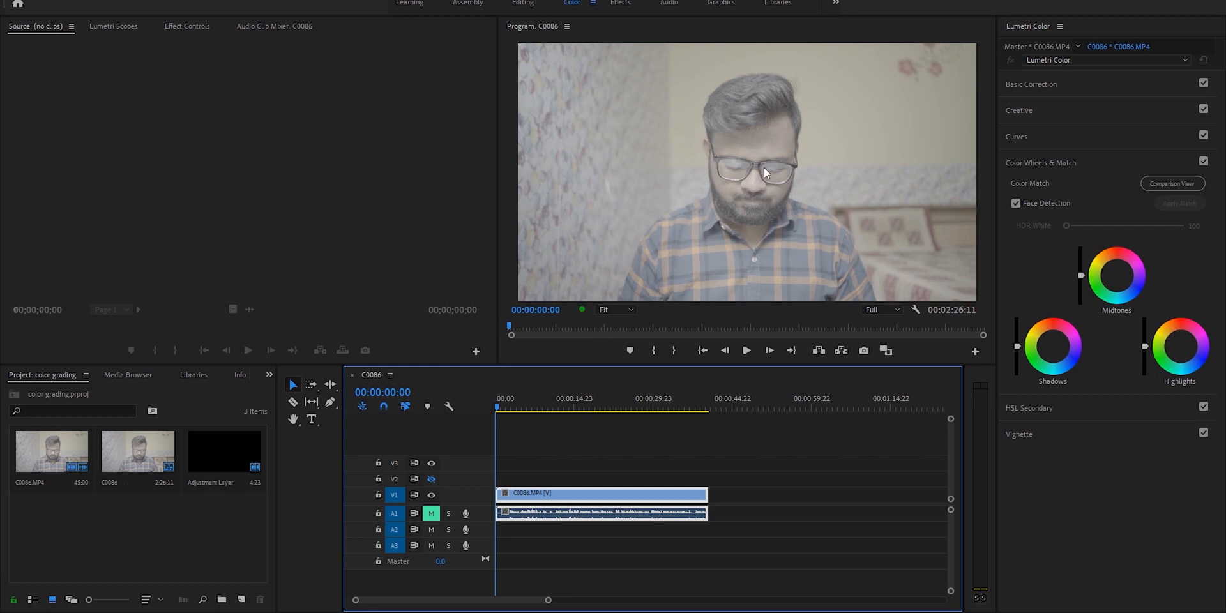
# Park on a frame of clip C0086 and display its waveform in Lumetri Scopes.
pyautogui.click(575, 399)
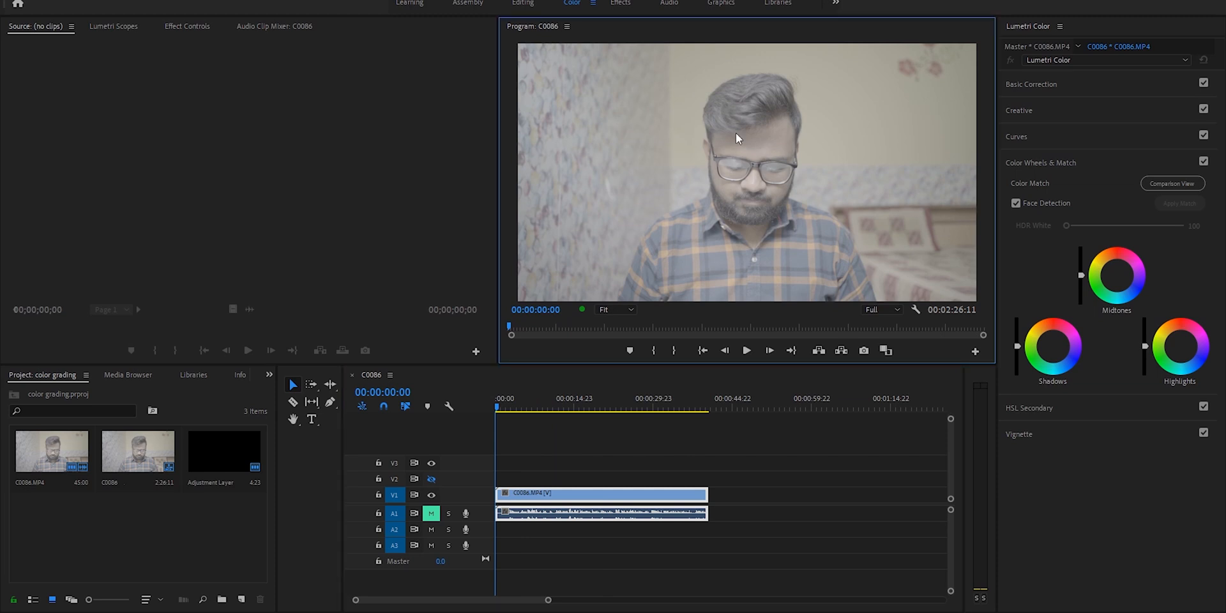
pyautogui.click(582, 408)
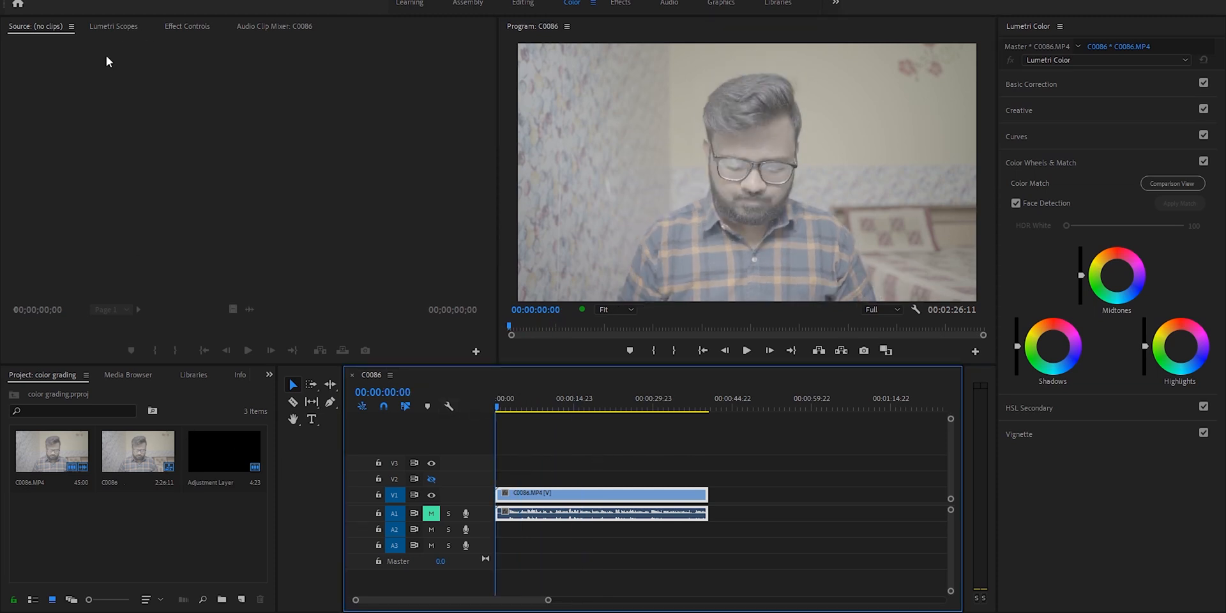
pyautogui.click(114, 26)
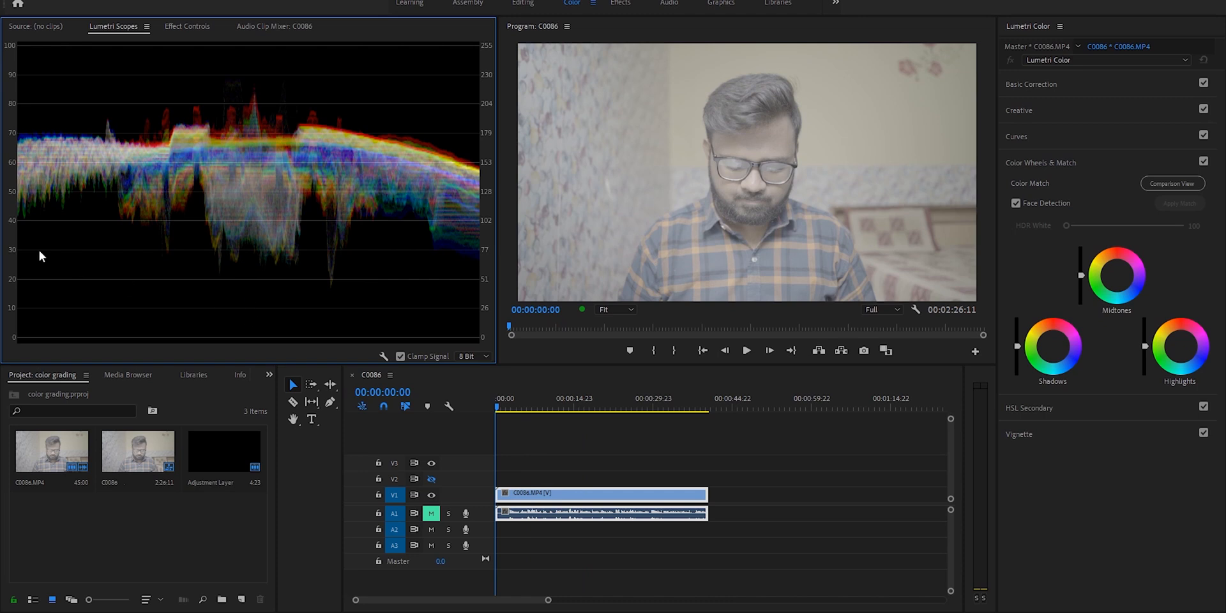
pyautogui.moveTo(6, 287)
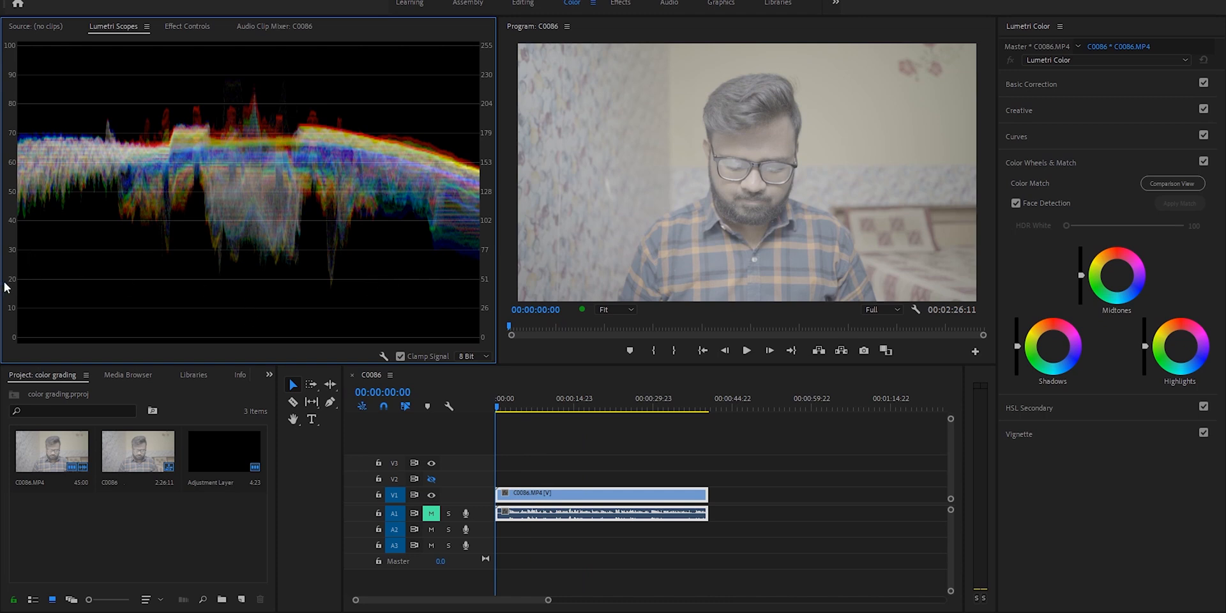
pyautogui.moveTo(515, 361)
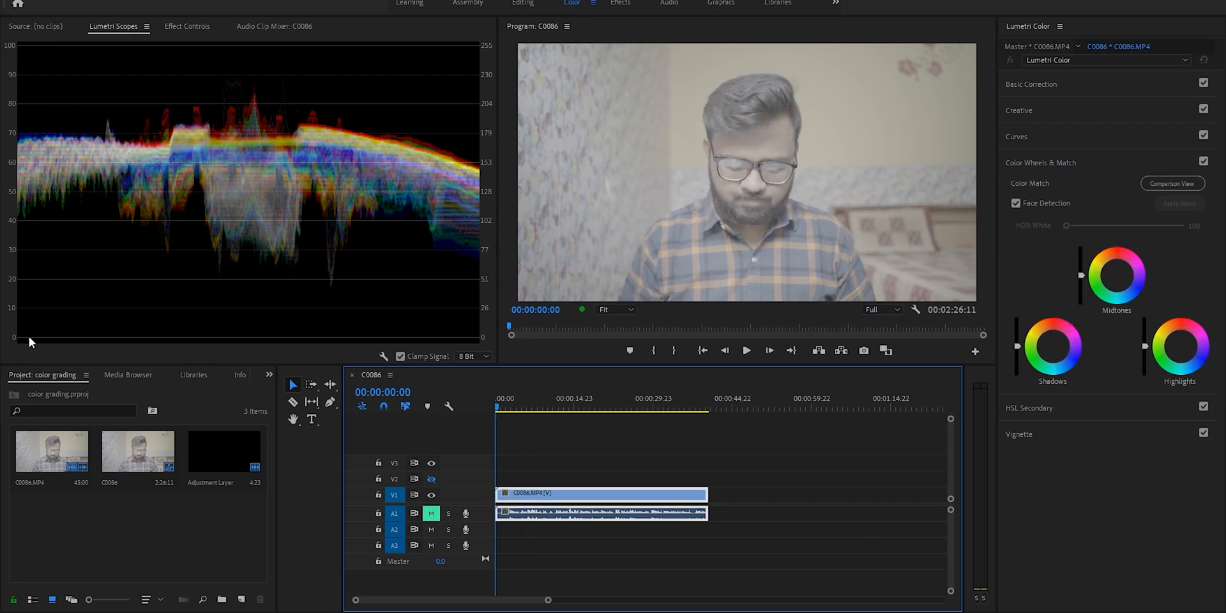
pyautogui.moveTo(14, 52)
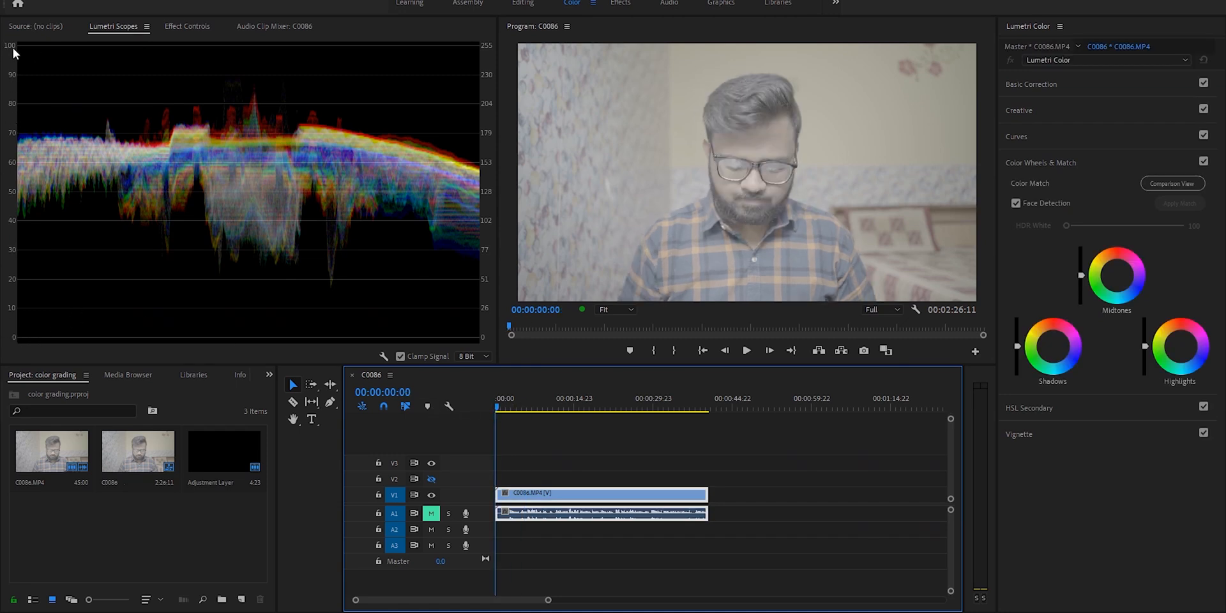
pyautogui.moveTo(47, 289)
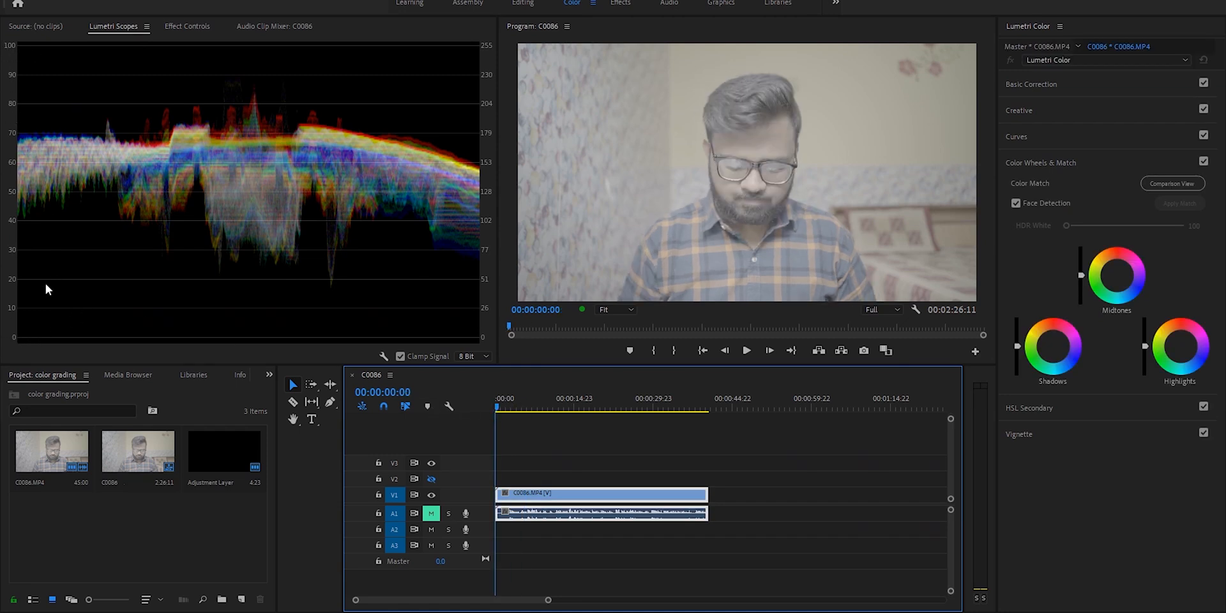
pyautogui.moveTo(23, 115)
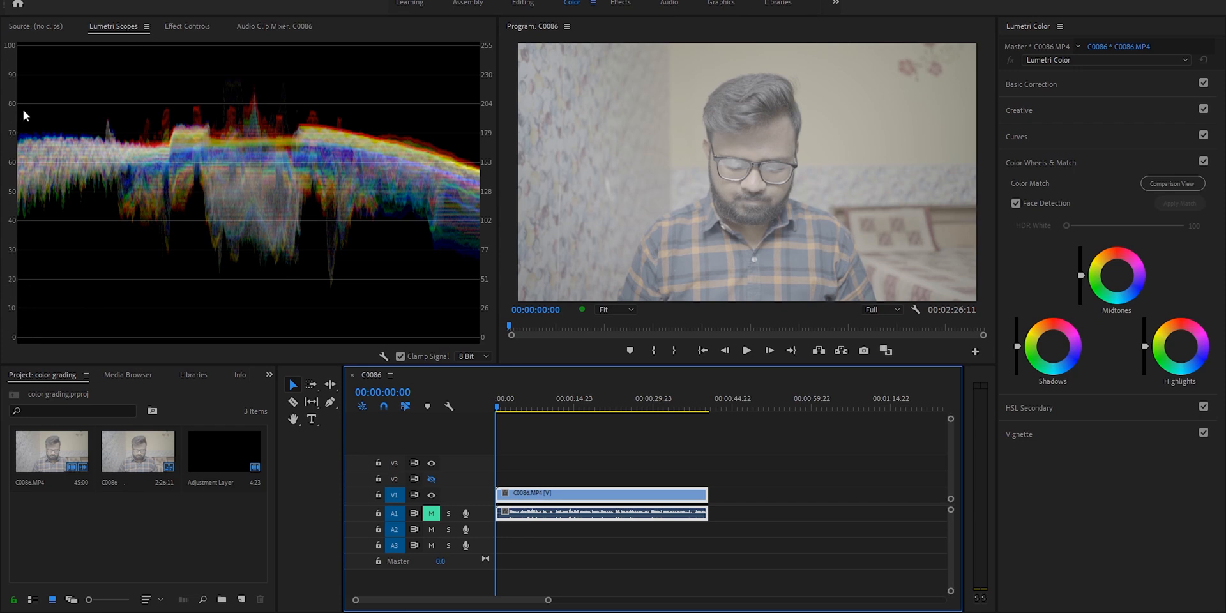
pyautogui.moveTo(37, 144)
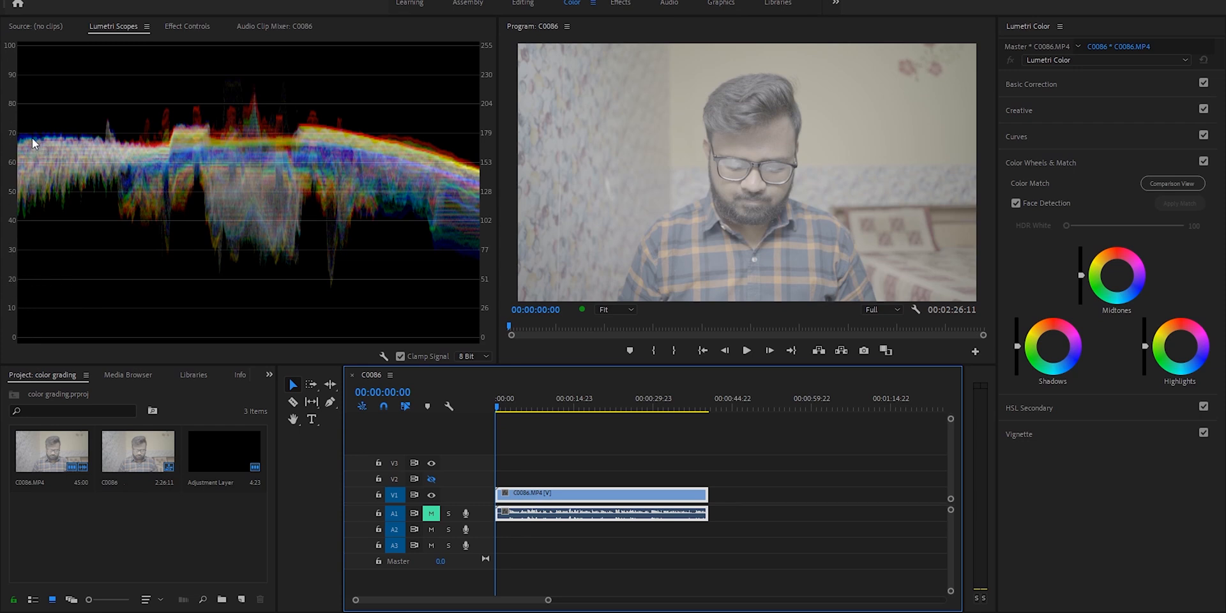
pyautogui.moveTo(383, 155)
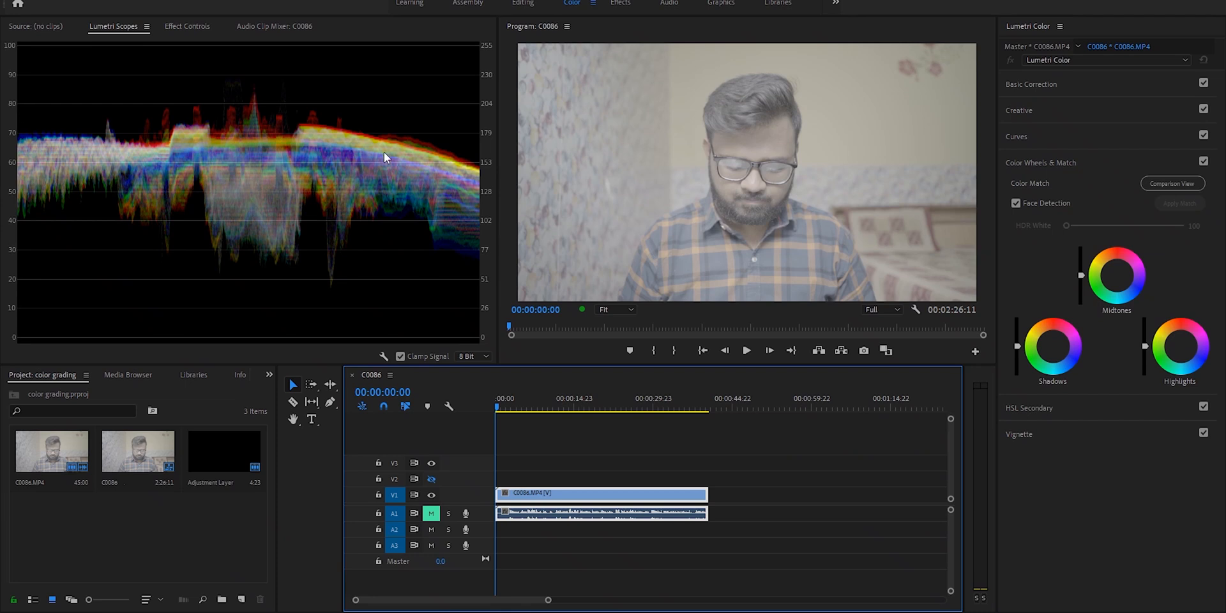
pyautogui.moveTo(332, 133)
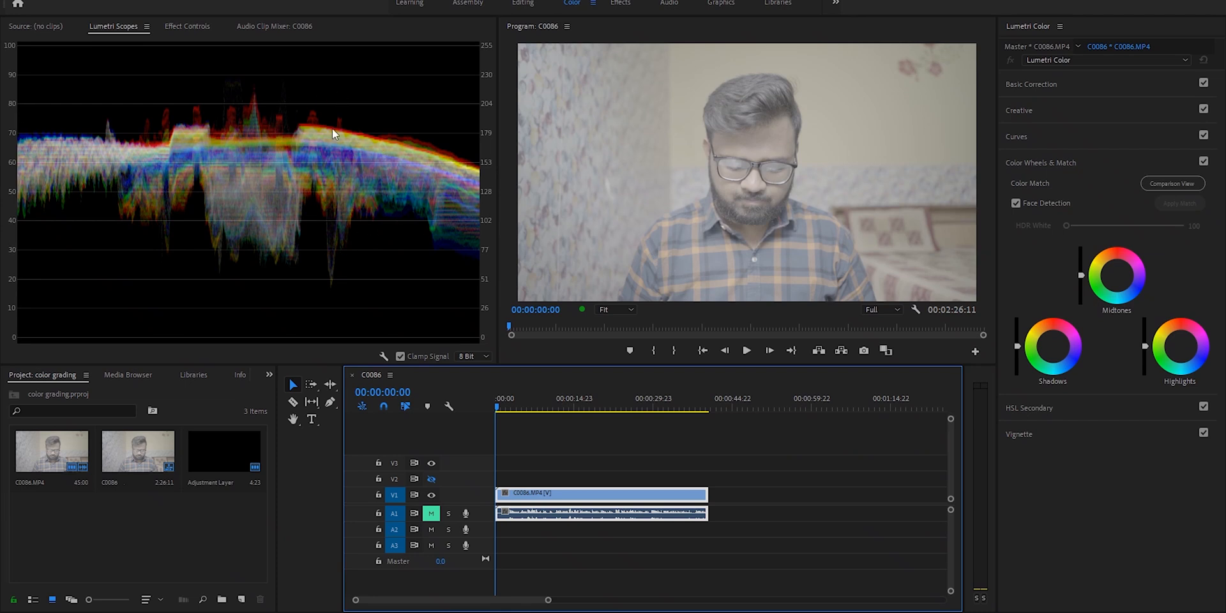
pyautogui.moveTo(257, 214)
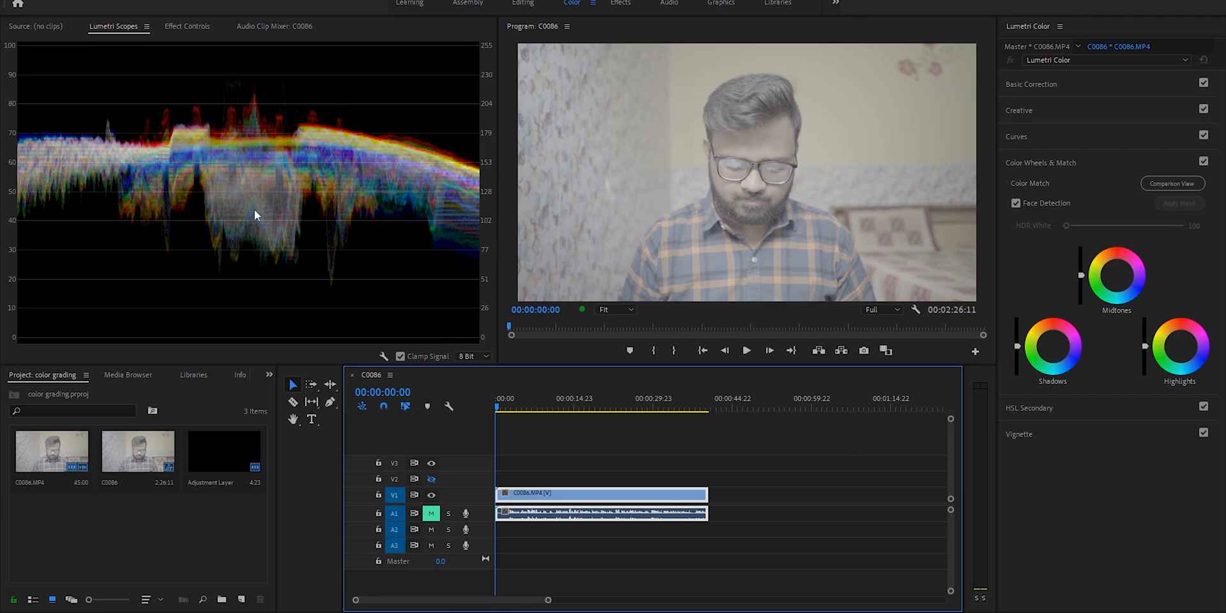
pyautogui.moveTo(11, 67)
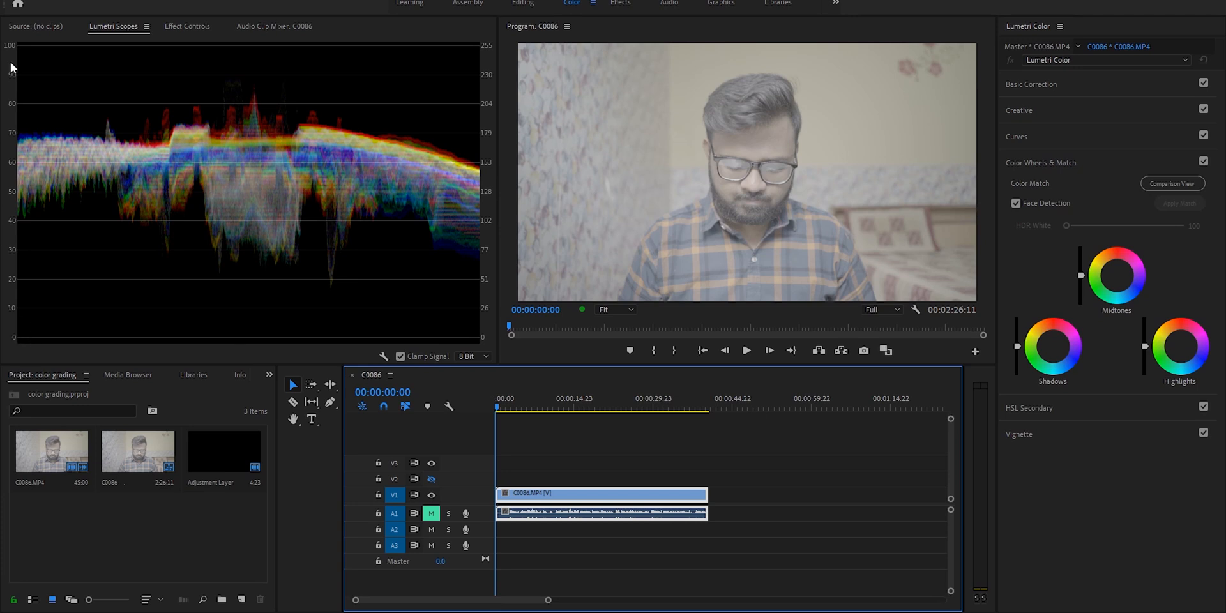
pyautogui.moveTo(34, 53)
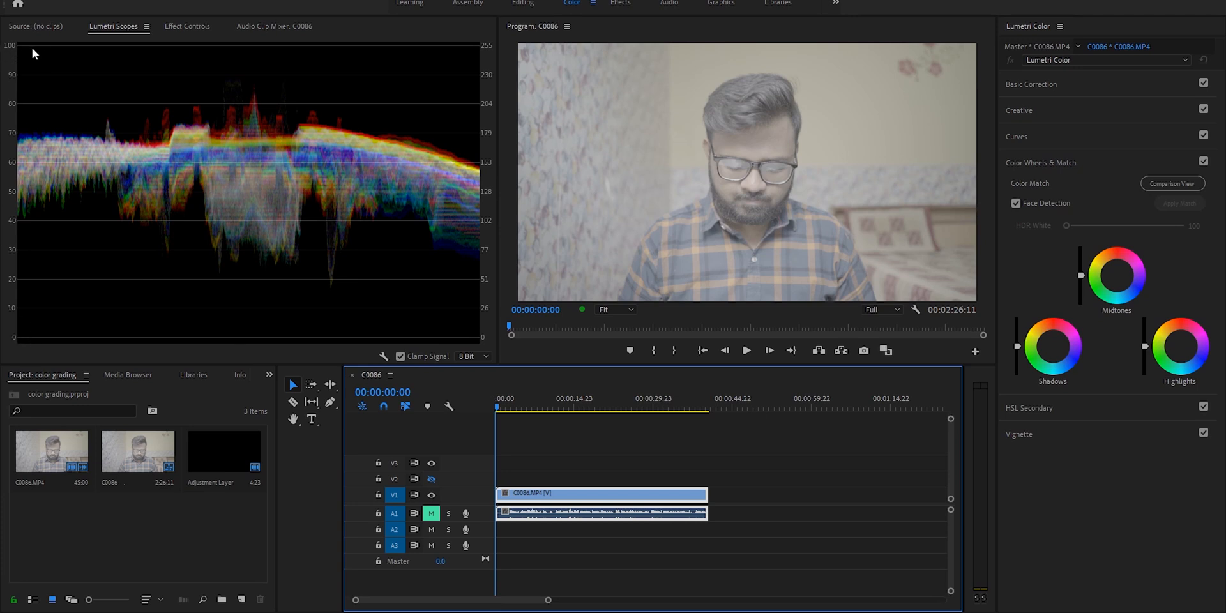
pyautogui.moveTo(847, 163)
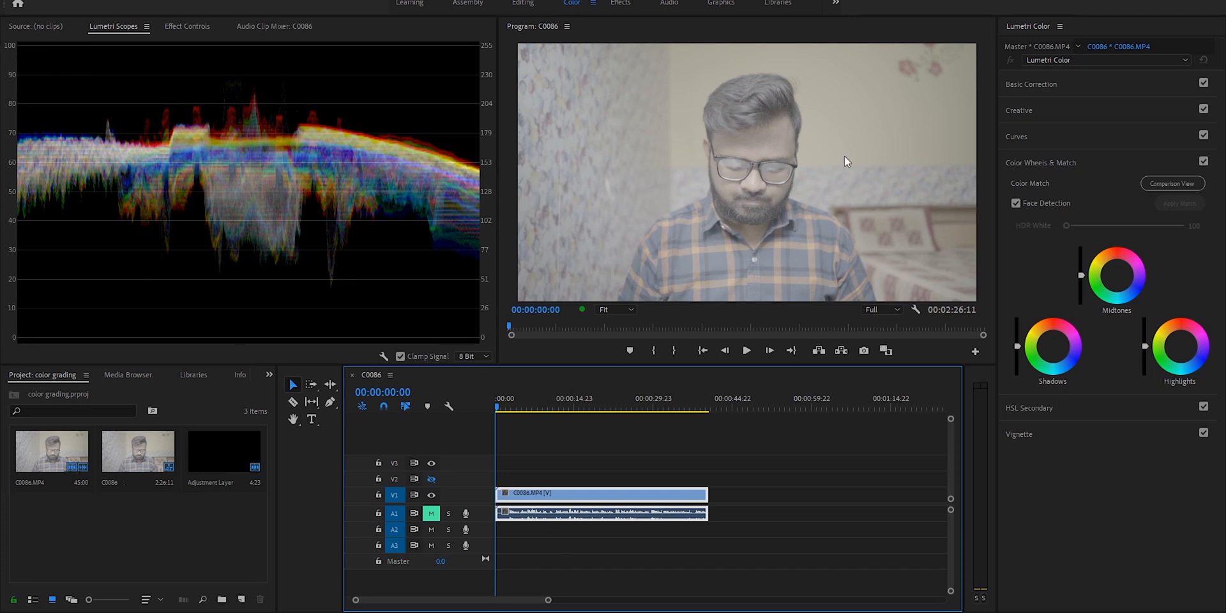
# Darken shadows and midtones with the Color Wheels & Match section for deeper contrast.
pyautogui.click(1019, 109)
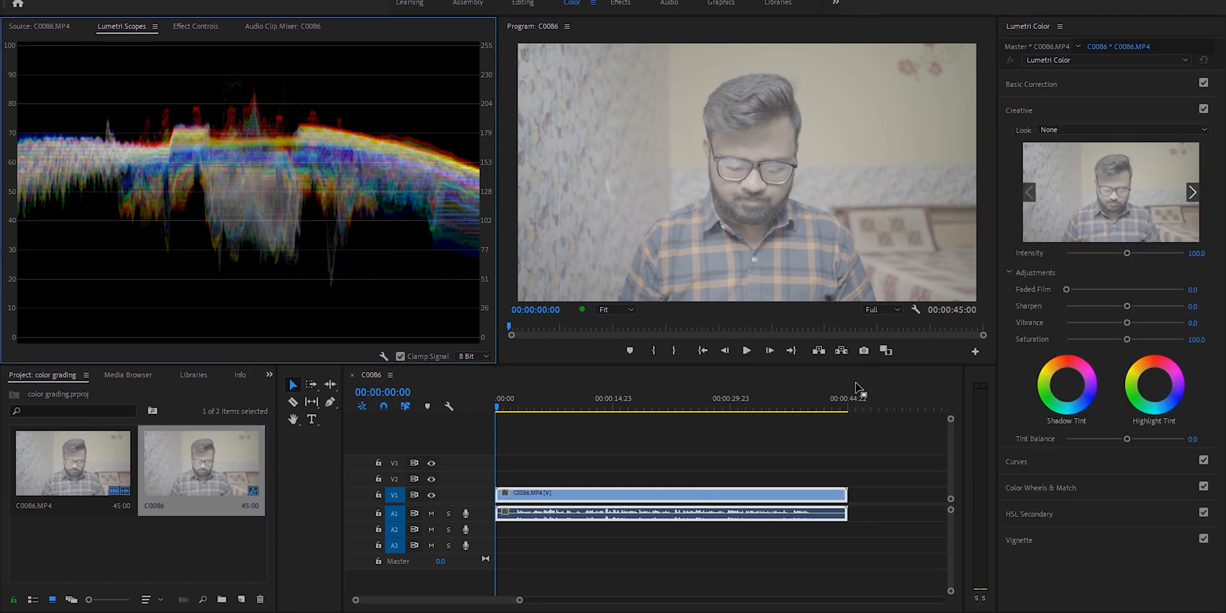
pyautogui.moveTo(1042, 489)
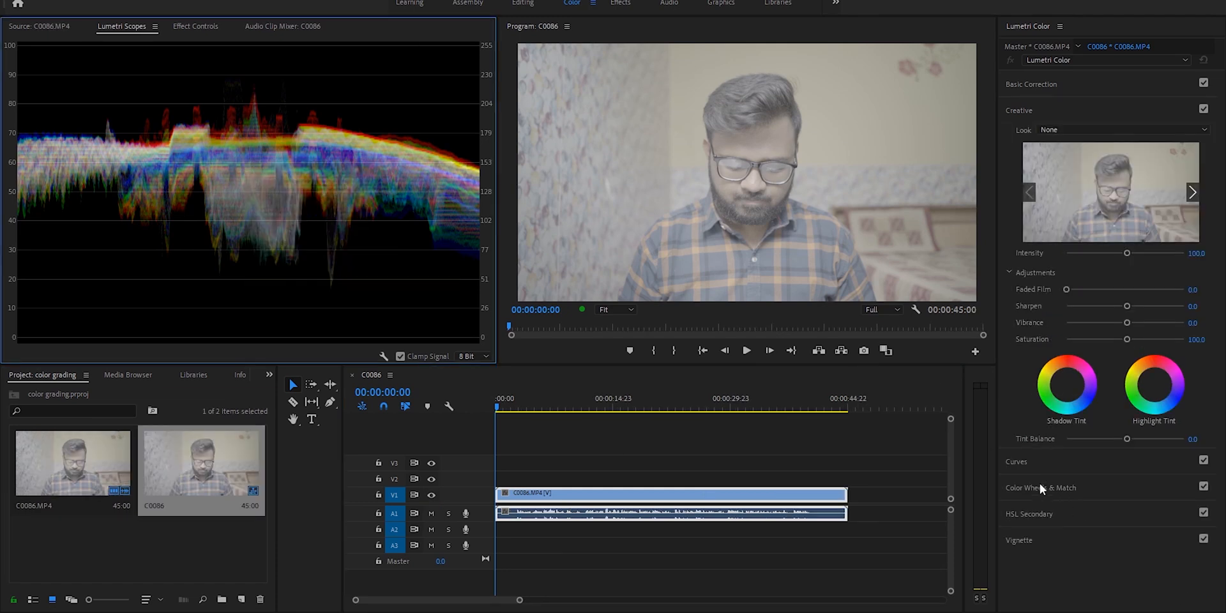
pyautogui.click(1041, 486)
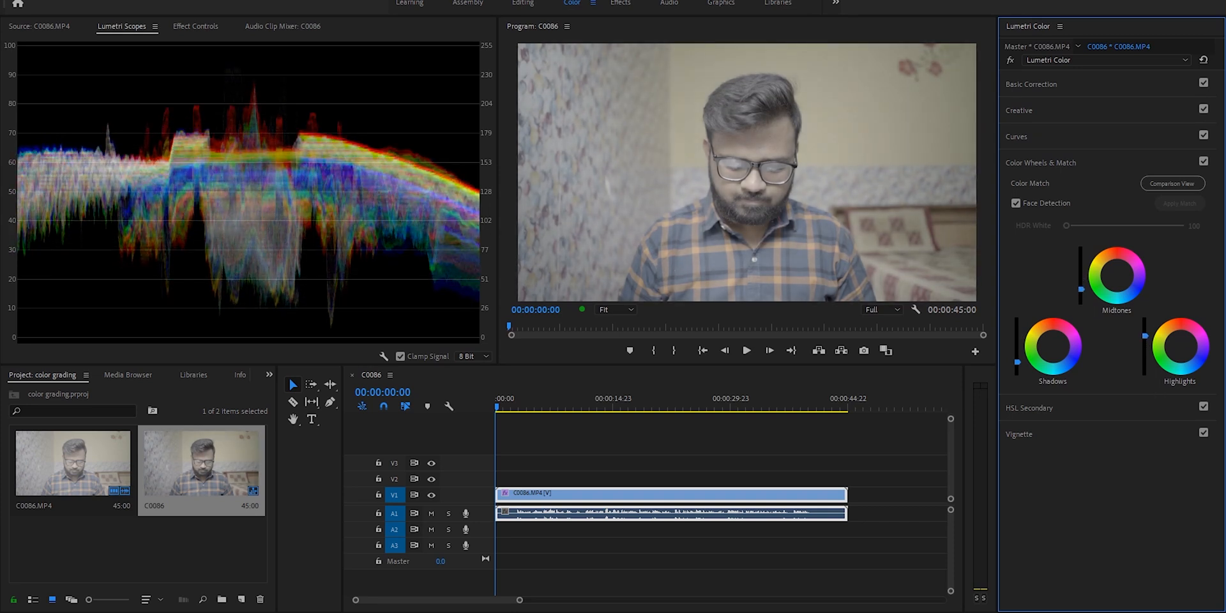
# Shape the RGB curve into an S: highlights lifted, shadows pulled down.
pyautogui.click(1017, 137)
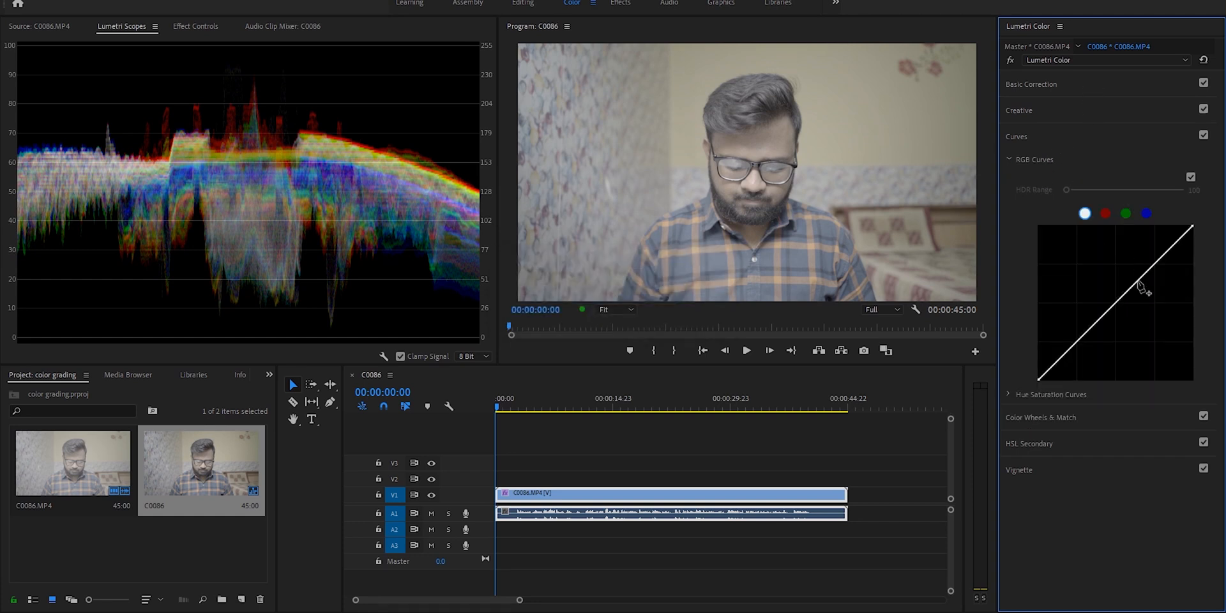
pyautogui.moveTo(1137, 285); pyautogui.dragTo(1079, 353)
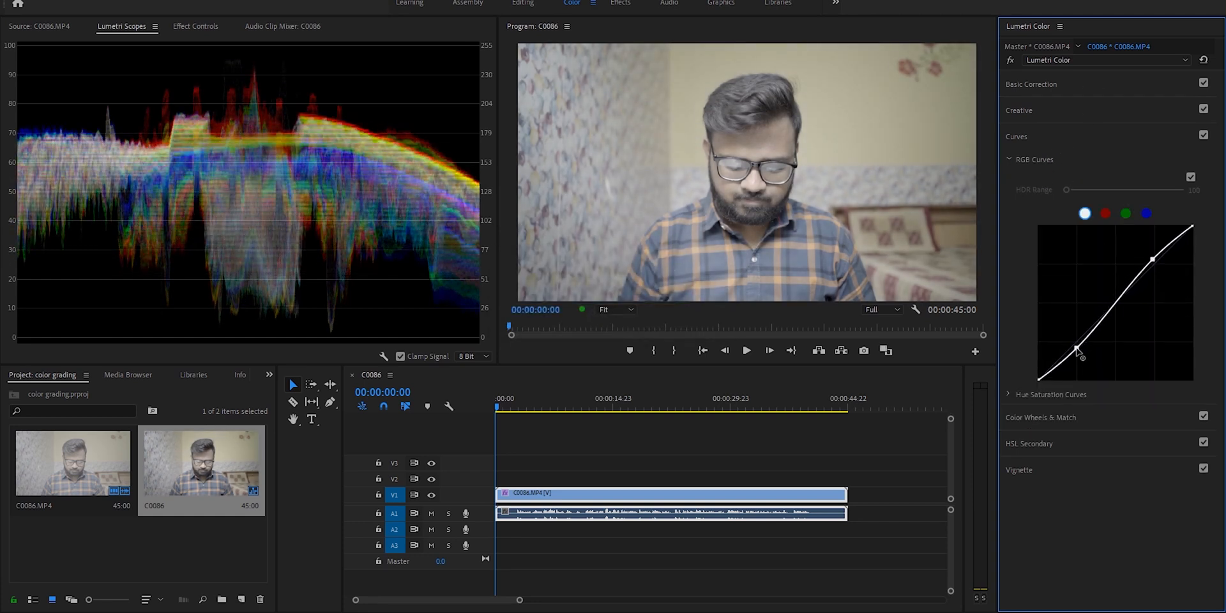
pyautogui.moveTo(1079, 350); pyautogui.dragTo(1116, 305)
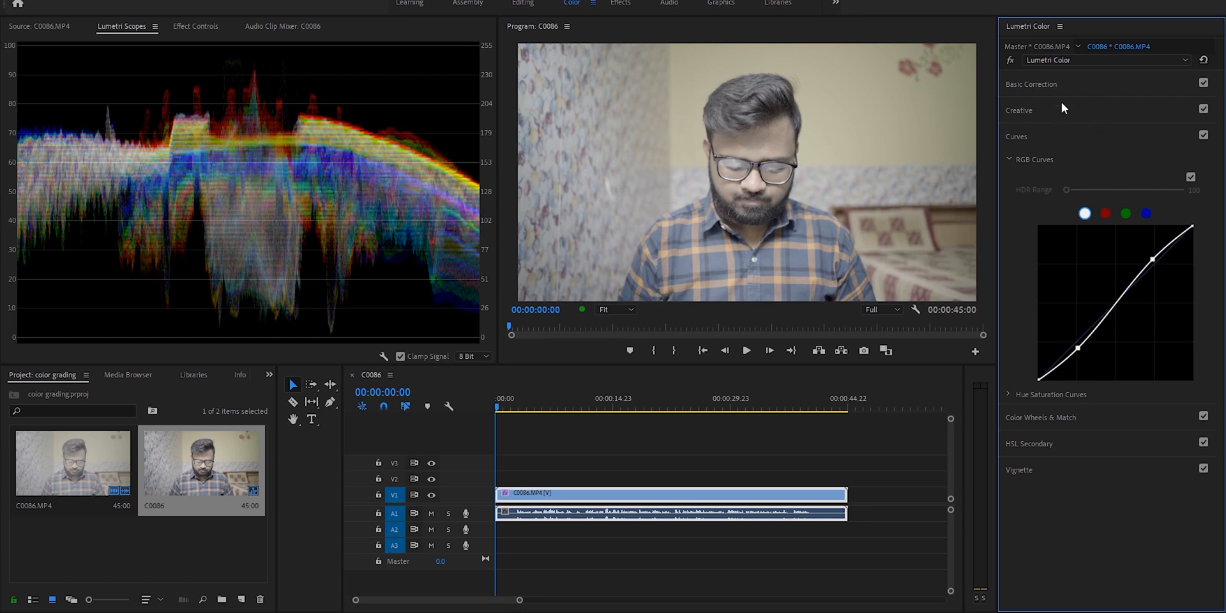
# In Basic Correction set Whites -18.9, Blacks 23.2, Contrast 52.4, Highlights -11.4, Shadows -21.1.
pyautogui.click(1032, 84)
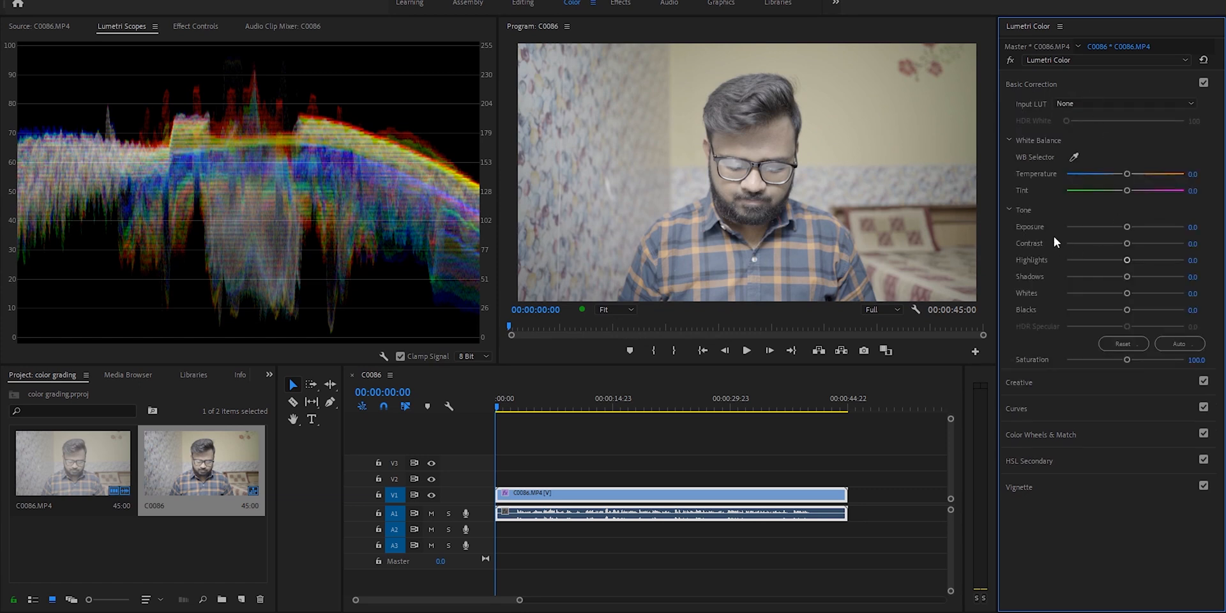
pyautogui.moveTo(816, 140)
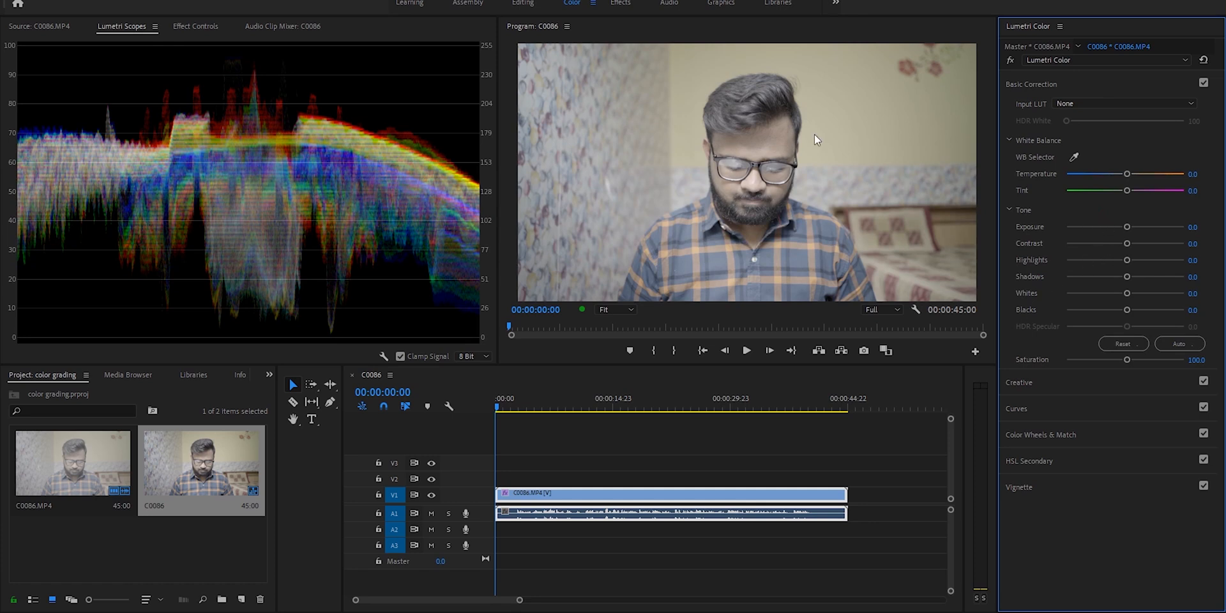
pyautogui.moveTo(765, 444)
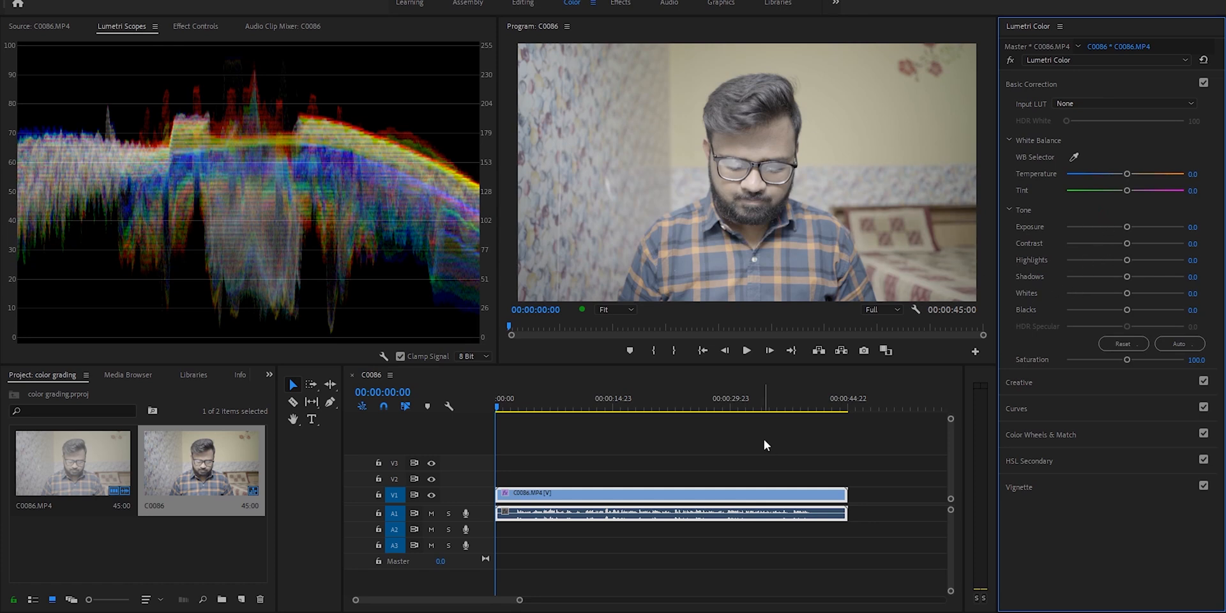
pyautogui.moveTo(733, 463)
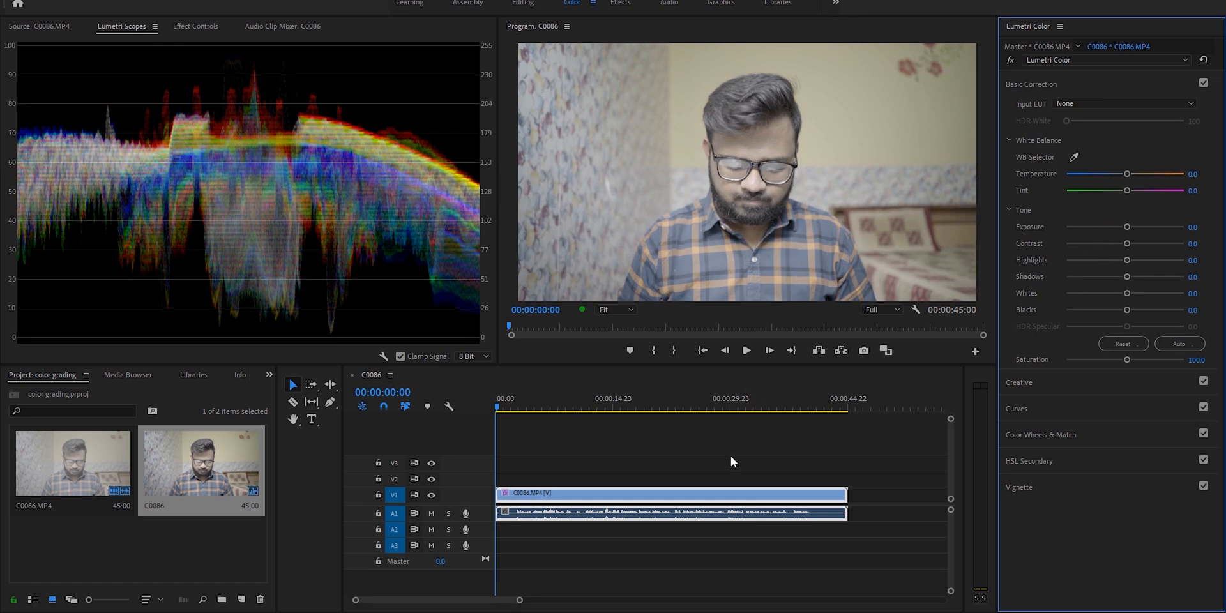
pyautogui.moveTo(1084, 307)
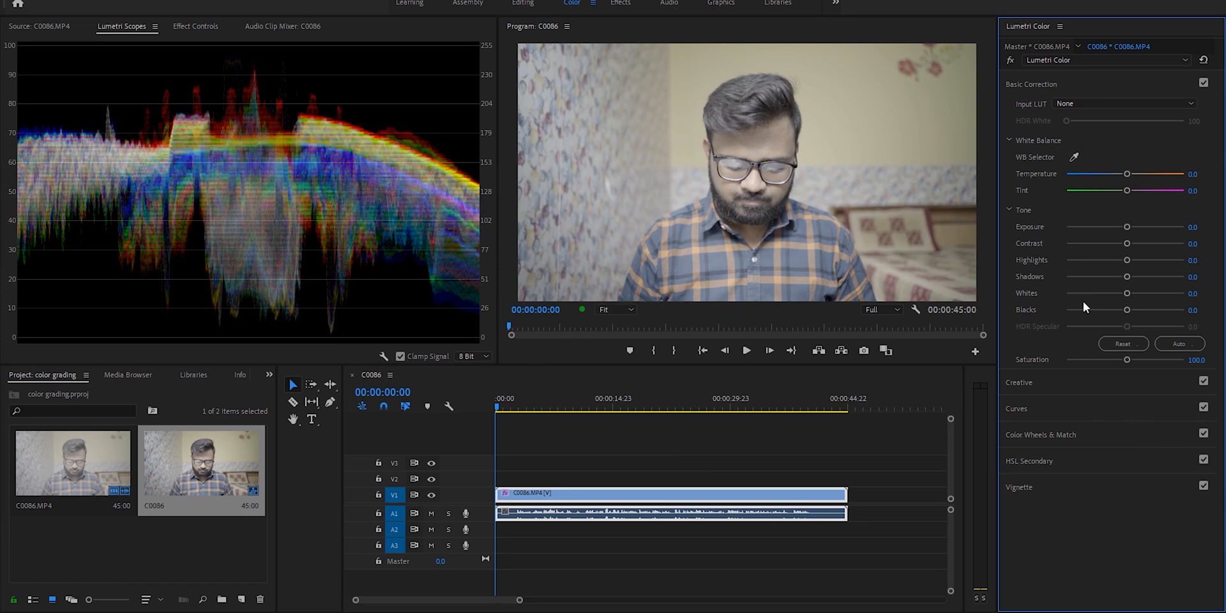
pyautogui.moveTo(1118, 296)
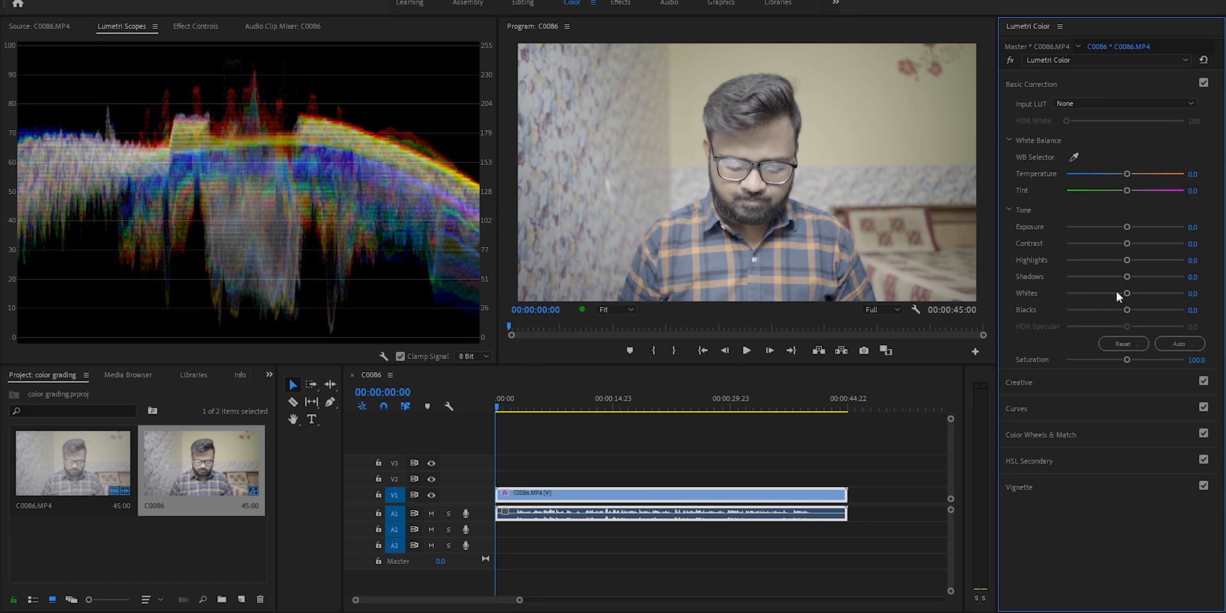
pyautogui.moveTo(1126, 293); pyautogui.dragTo(1110, 294)
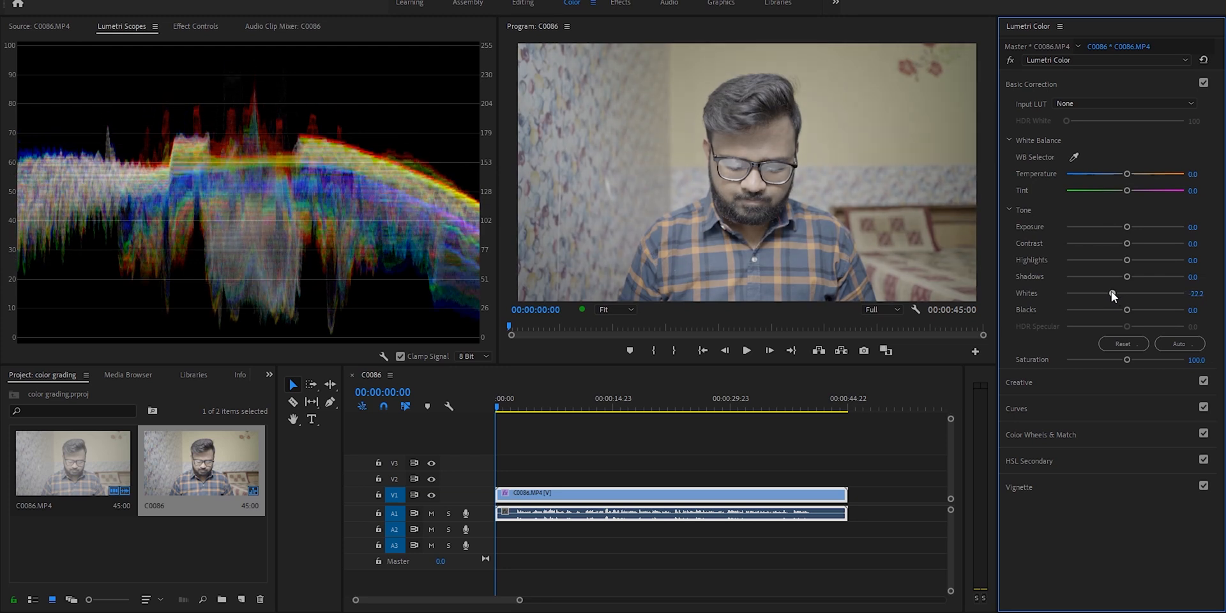
pyautogui.moveTo(1126, 309); pyautogui.dragTo(1102, 309)
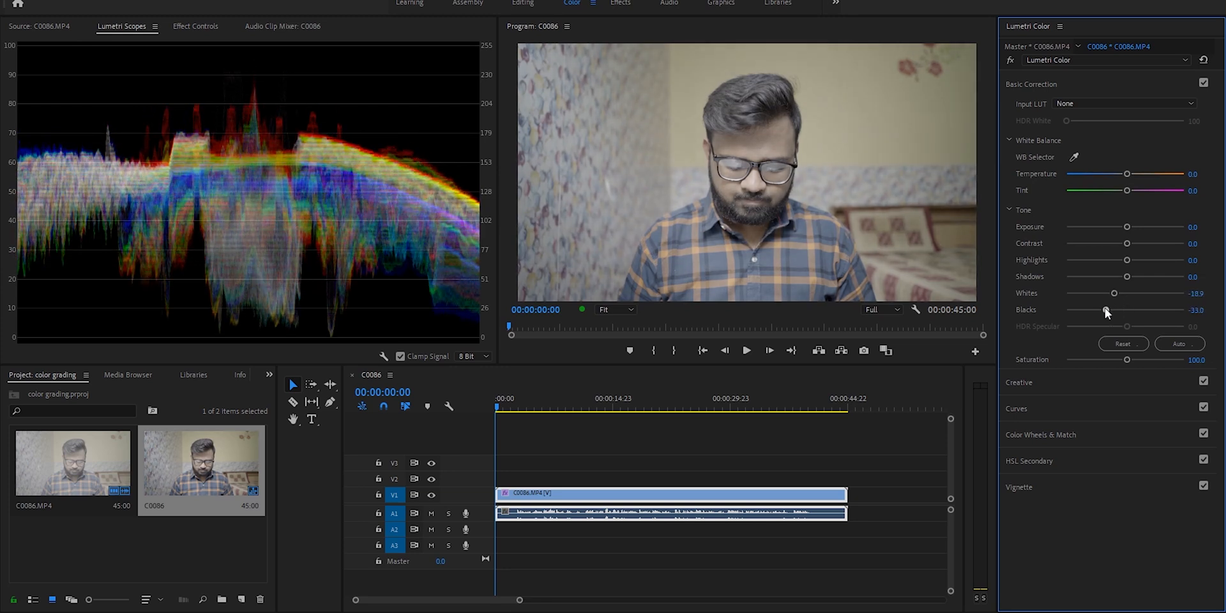
pyautogui.moveTo(1106, 309); pyautogui.dragTo(1113, 309)
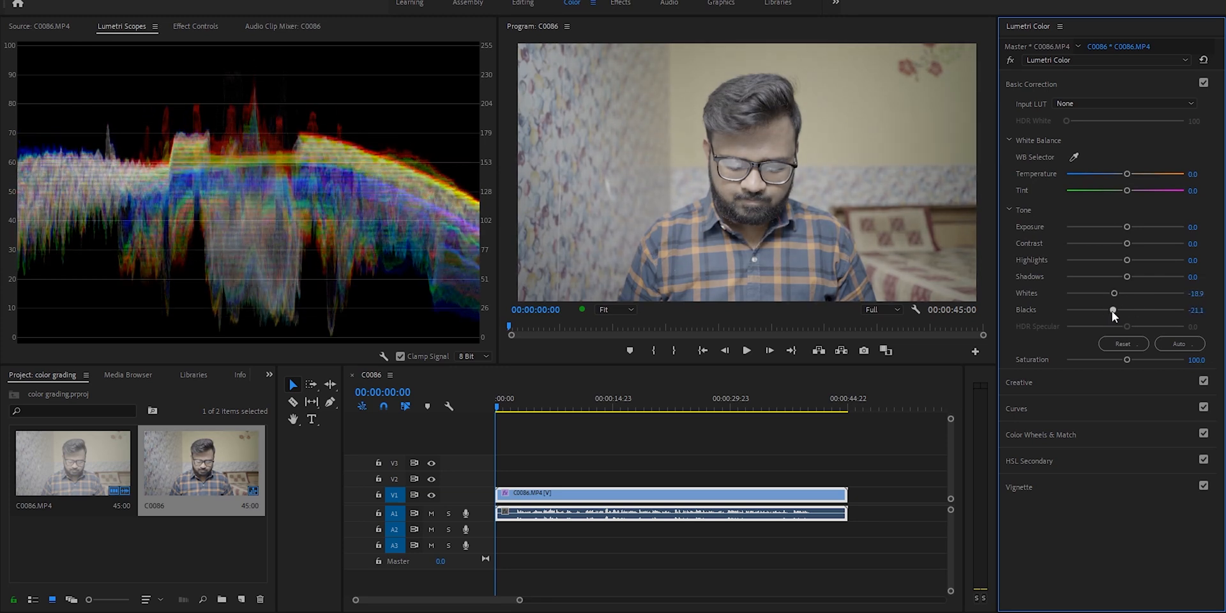
pyautogui.moveTo(1128, 243); pyautogui.dragTo(1130, 243)
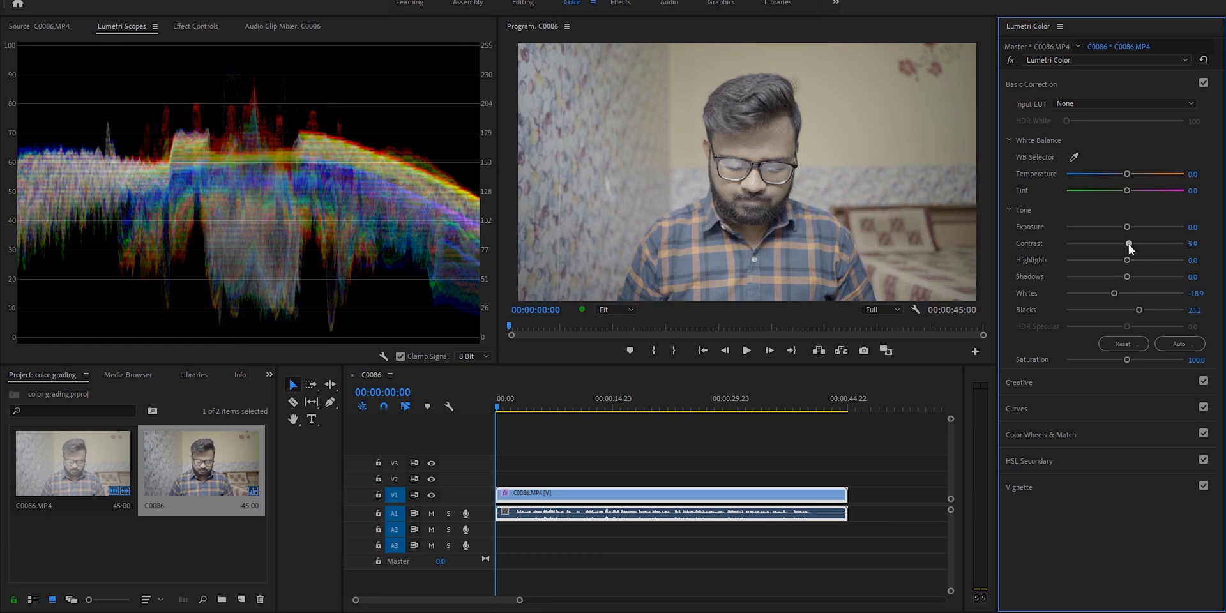
pyautogui.moveTo(1128, 242); pyautogui.dragTo(1141, 243)
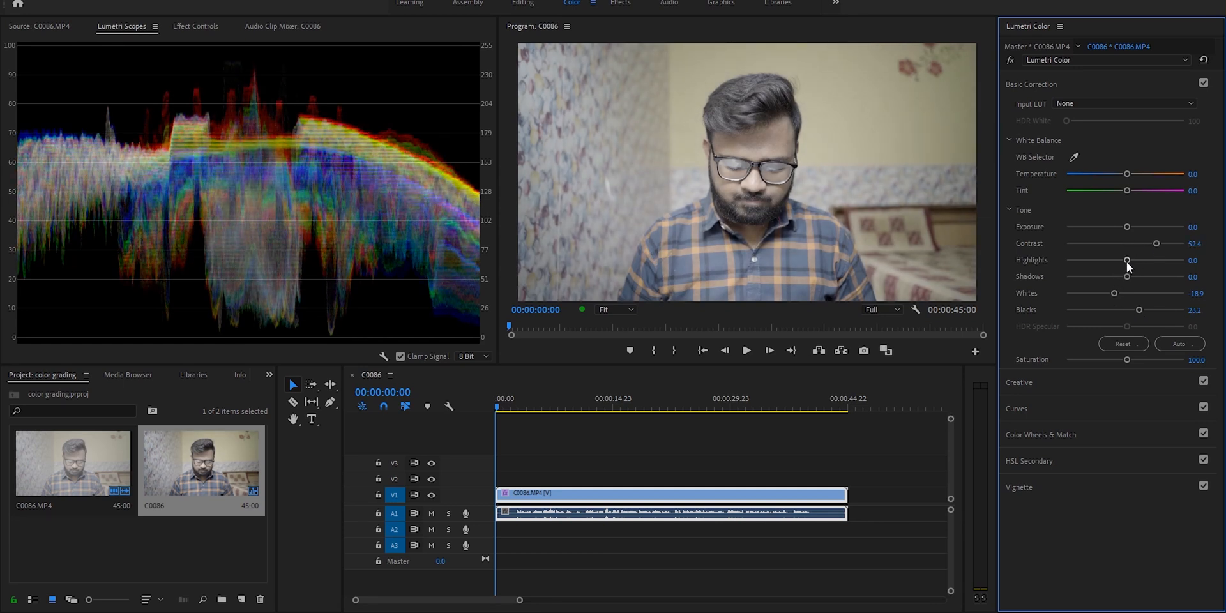
pyautogui.moveTo(1130, 260); pyautogui.dragTo(1119, 261)
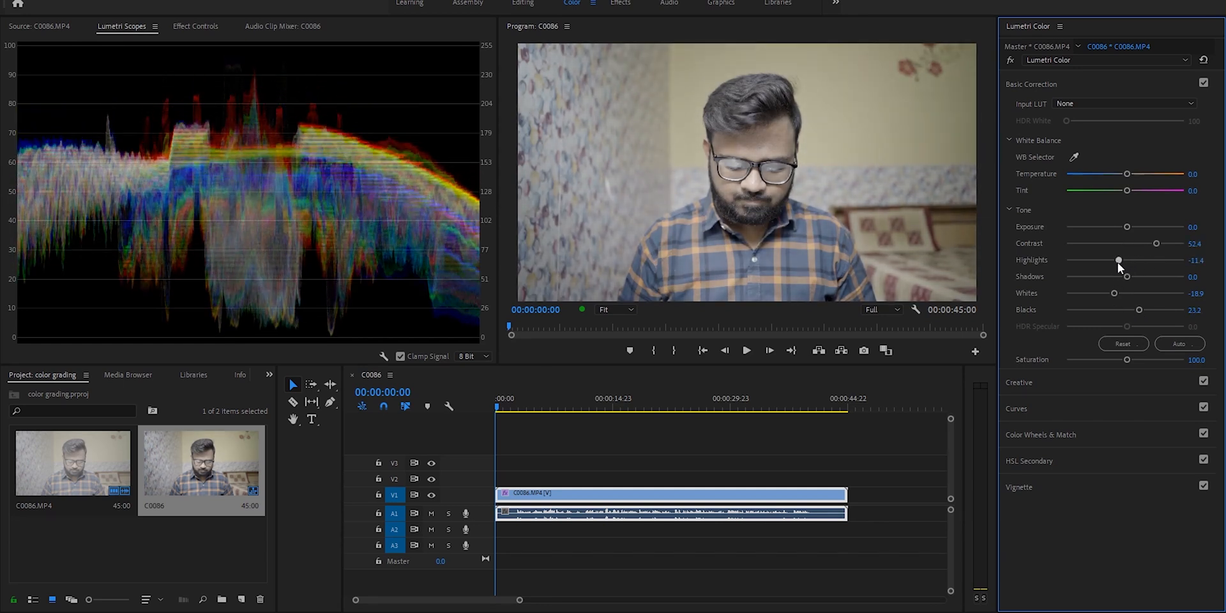
pyautogui.moveTo(1106, 276); pyautogui.dragTo(1130, 276)
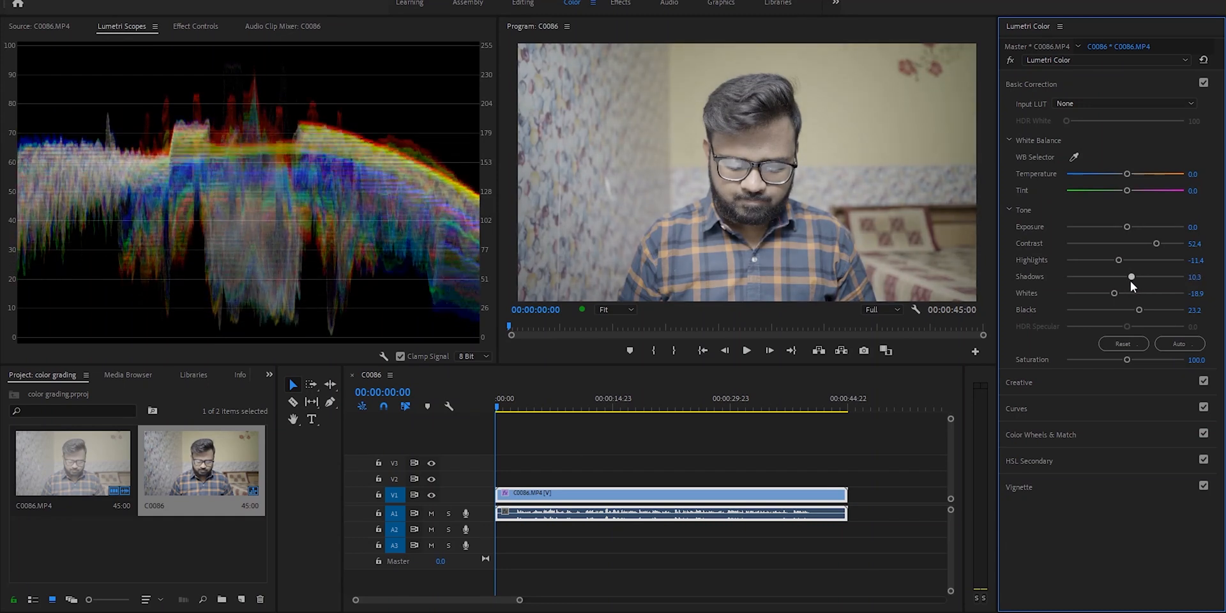
# On a later frame raise Saturation to 125 and warm white balance to Temperature 6, Tint -0.5.
pyautogui.click(626, 406)
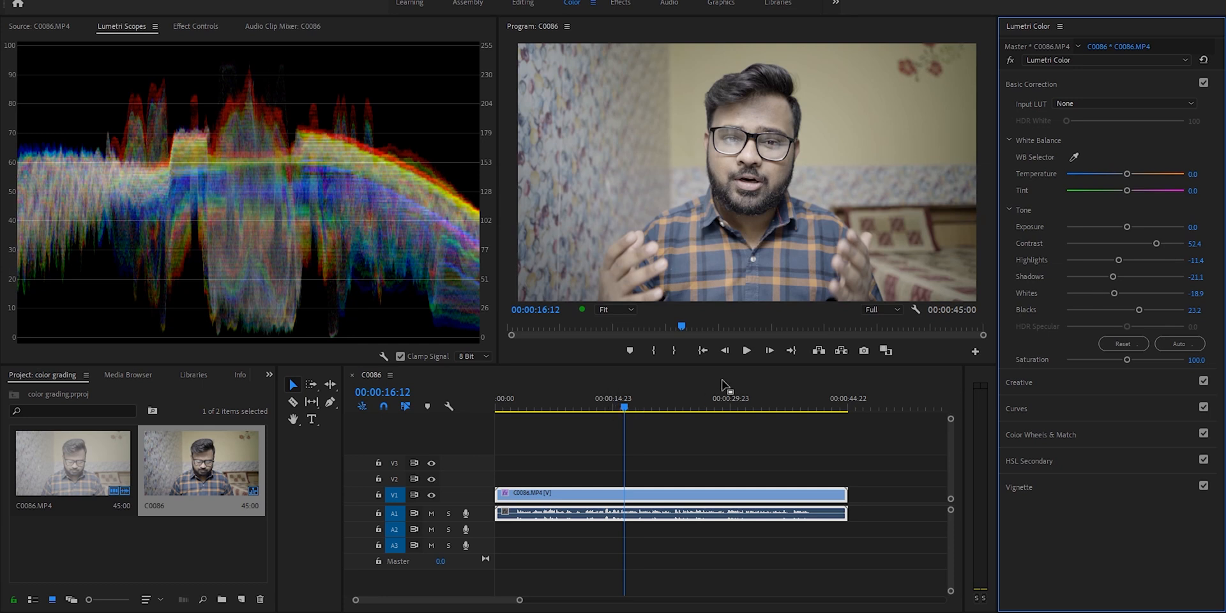
pyautogui.moveTo(1086, 166)
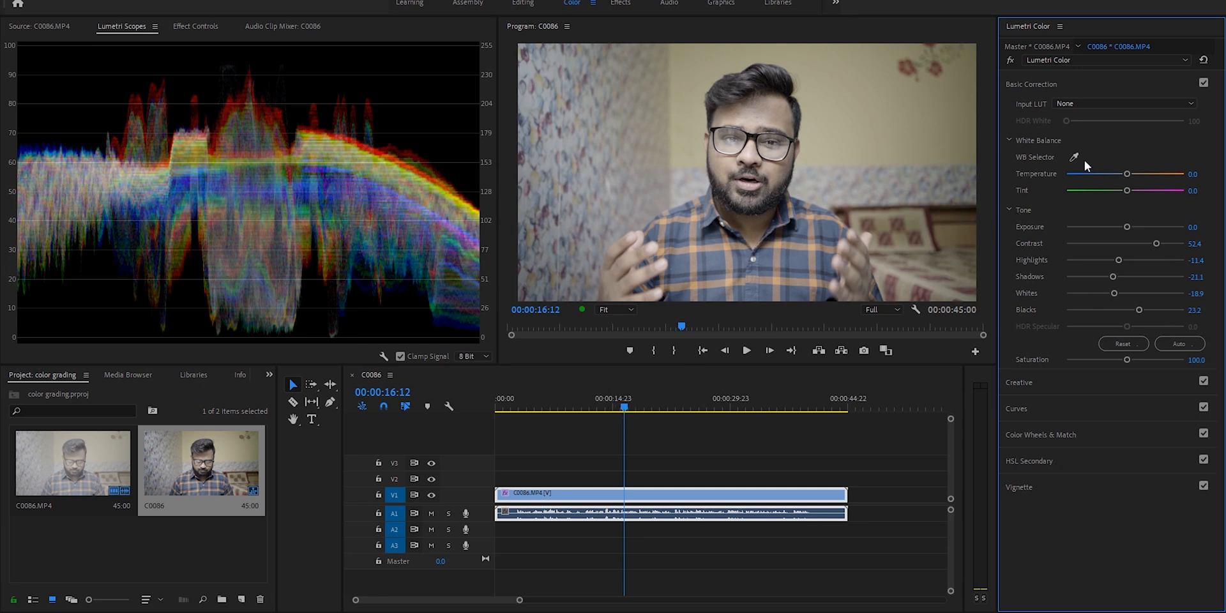
pyautogui.doubleClick(1195, 359)
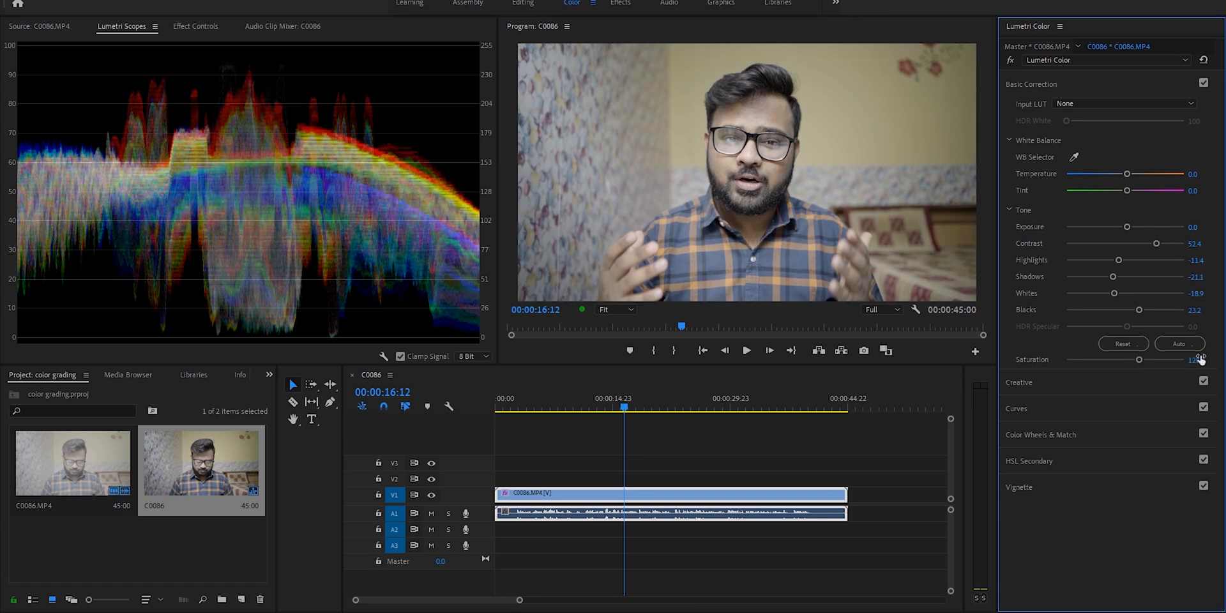
pyautogui.moveTo(1151, 360); pyautogui.dragTo(1153, 360)
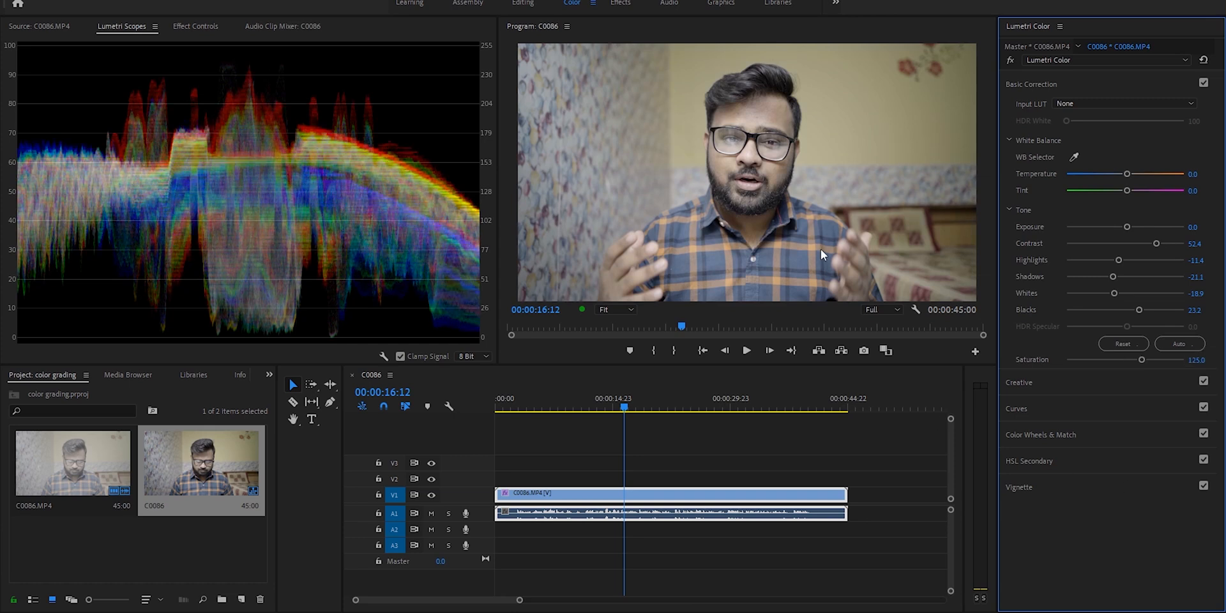
pyautogui.moveTo(788, 170)
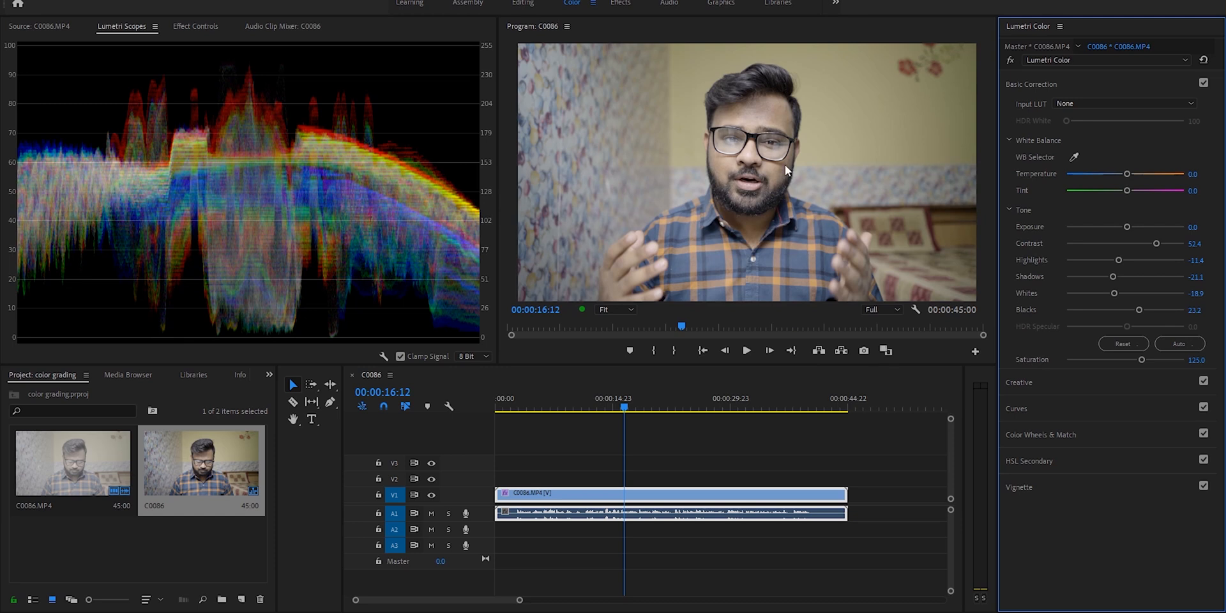
pyautogui.moveTo(1127, 175)
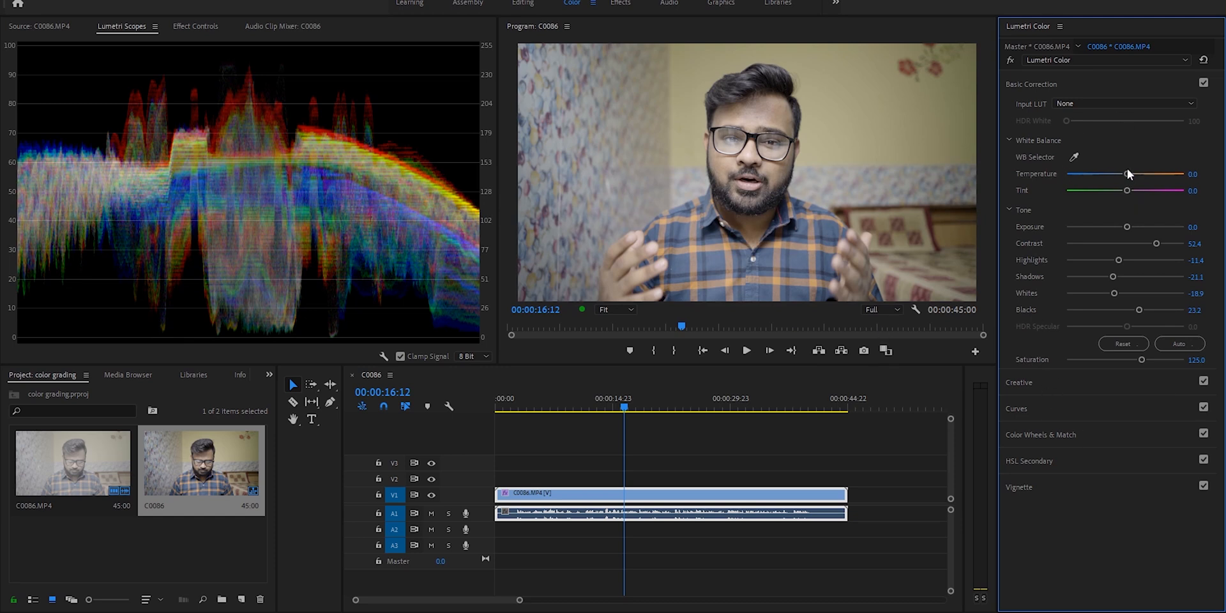
pyautogui.moveTo(1127, 174); pyautogui.dragTo(1130, 173)
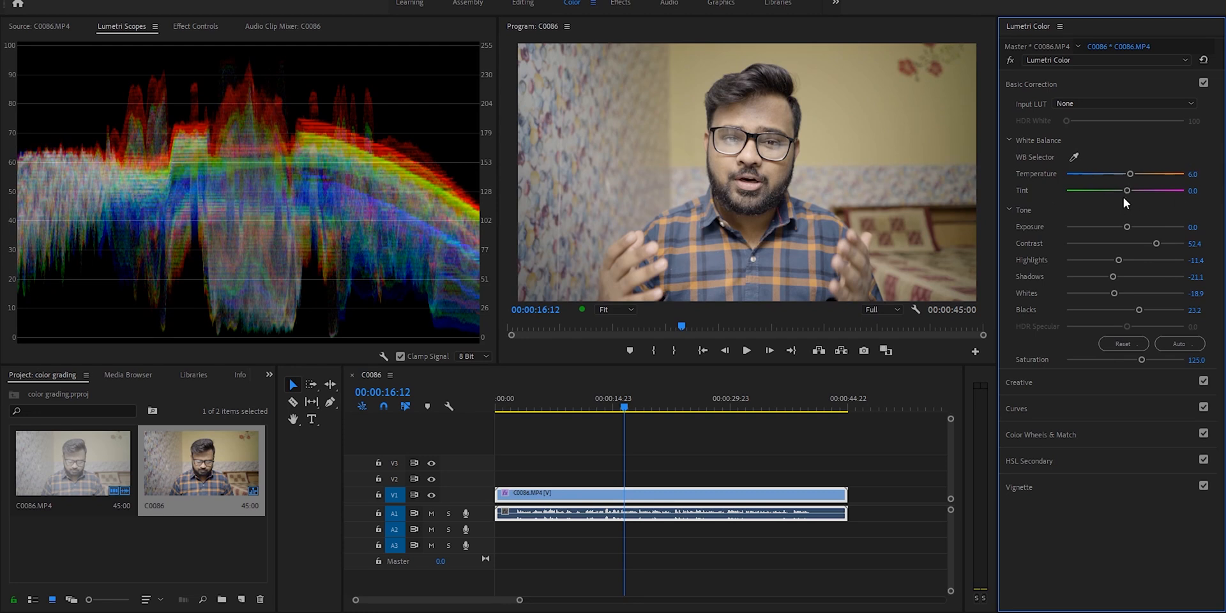
pyautogui.moveTo(1127, 190); pyautogui.dragTo(1125, 191)
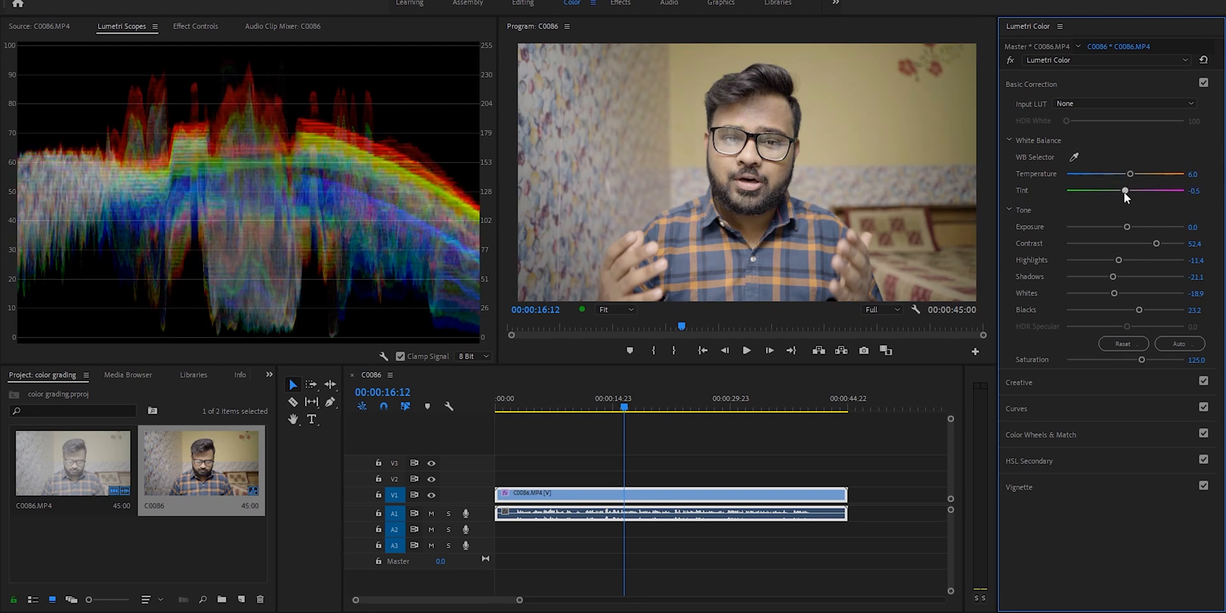
pyautogui.moveTo(1127, 190); pyautogui.dragTo(1124, 190)
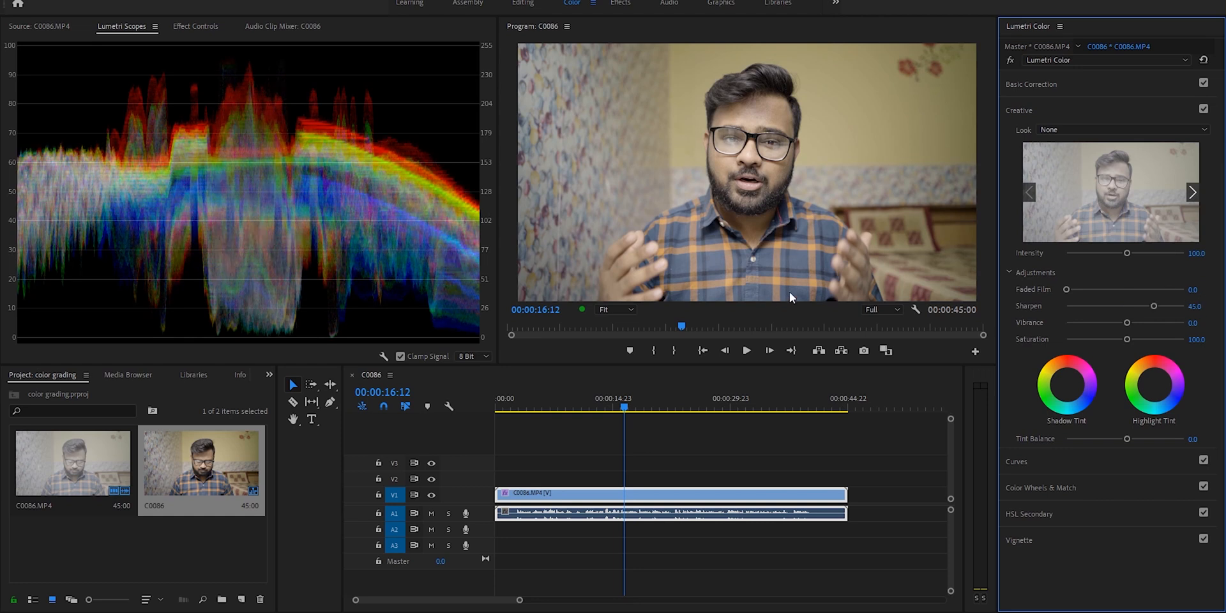
pyautogui.moveTo(294, 337)
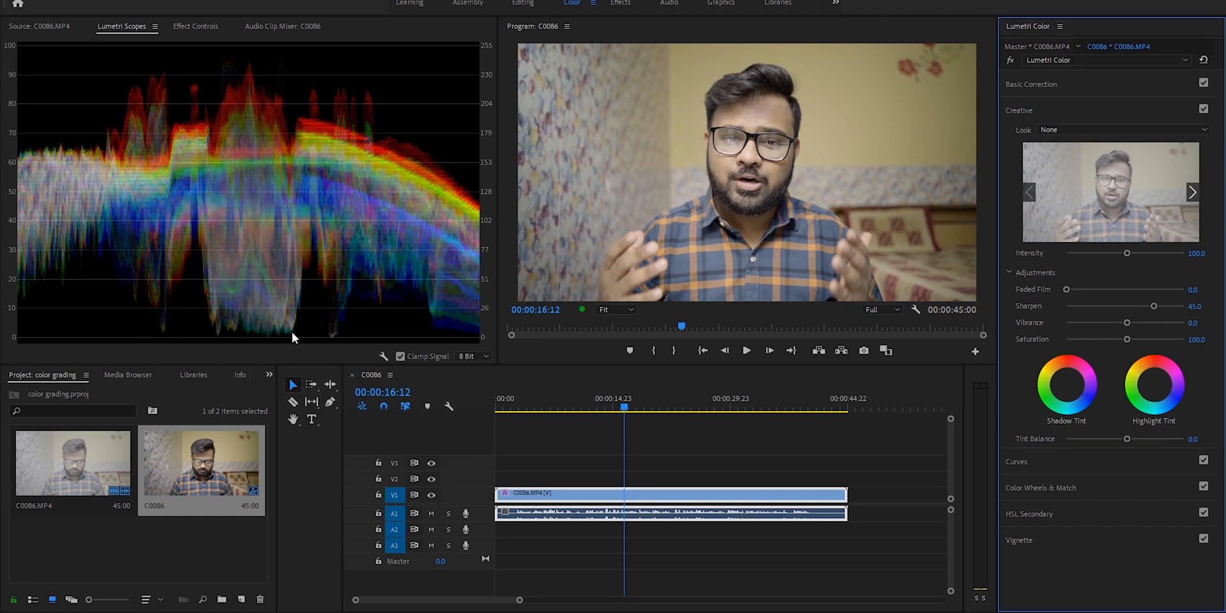
# Save the project before browsing the Creative Look presets.
pyautogui.press('ctrl+s')
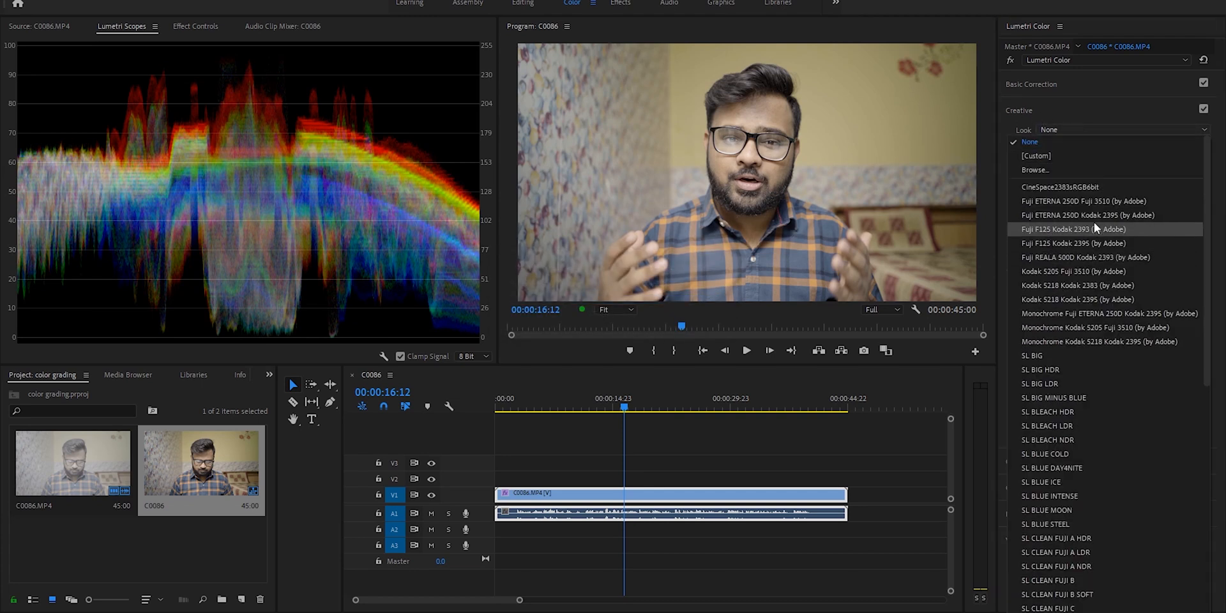
pyautogui.moveTo(1106, 186)
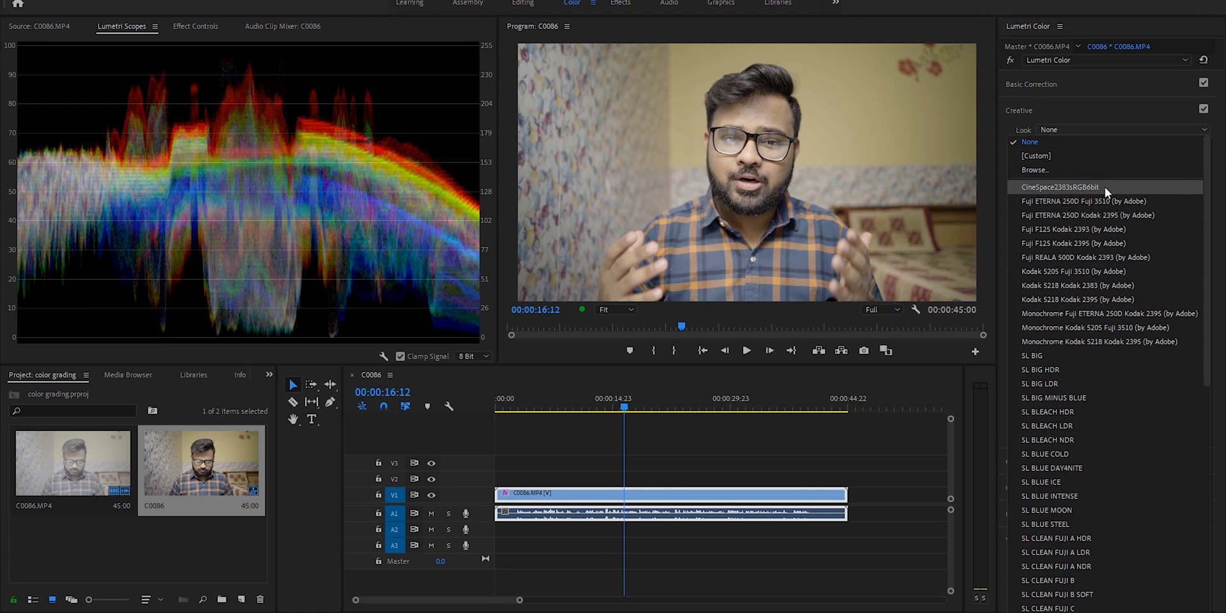
pyautogui.moveTo(1083, 270)
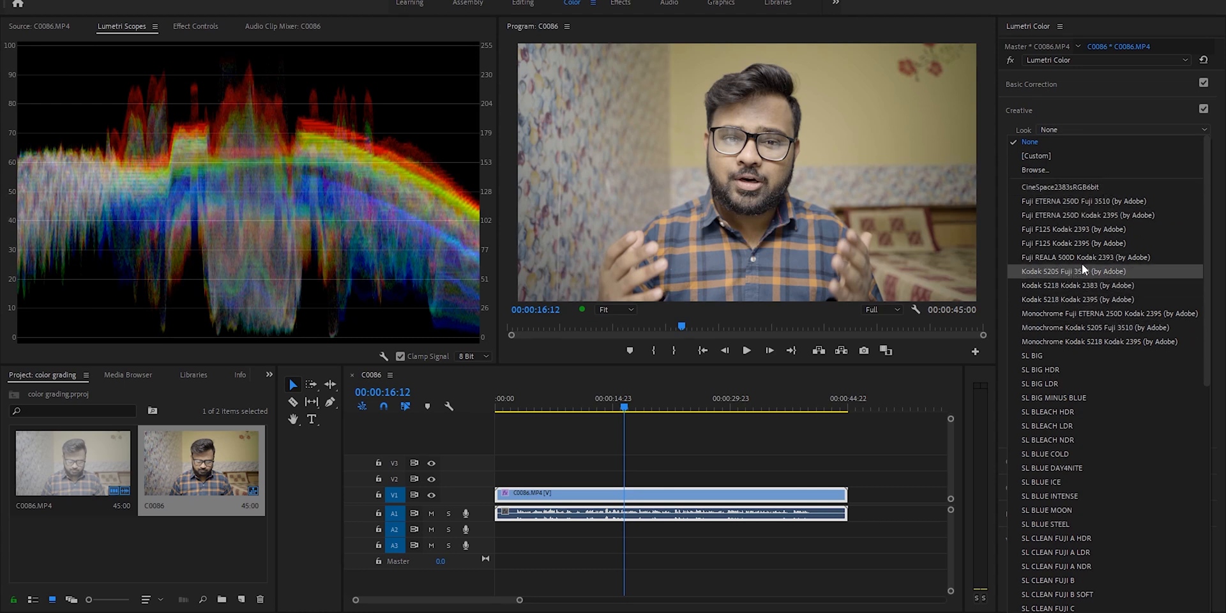
pyautogui.moveTo(1109, 215)
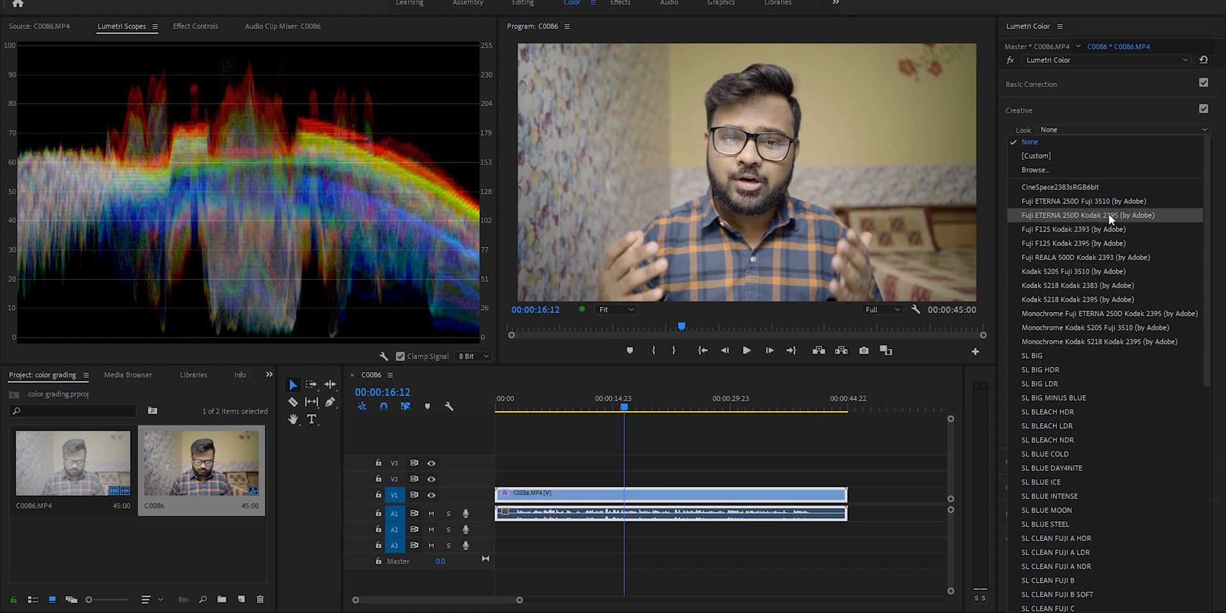
pyautogui.moveTo(1102, 201)
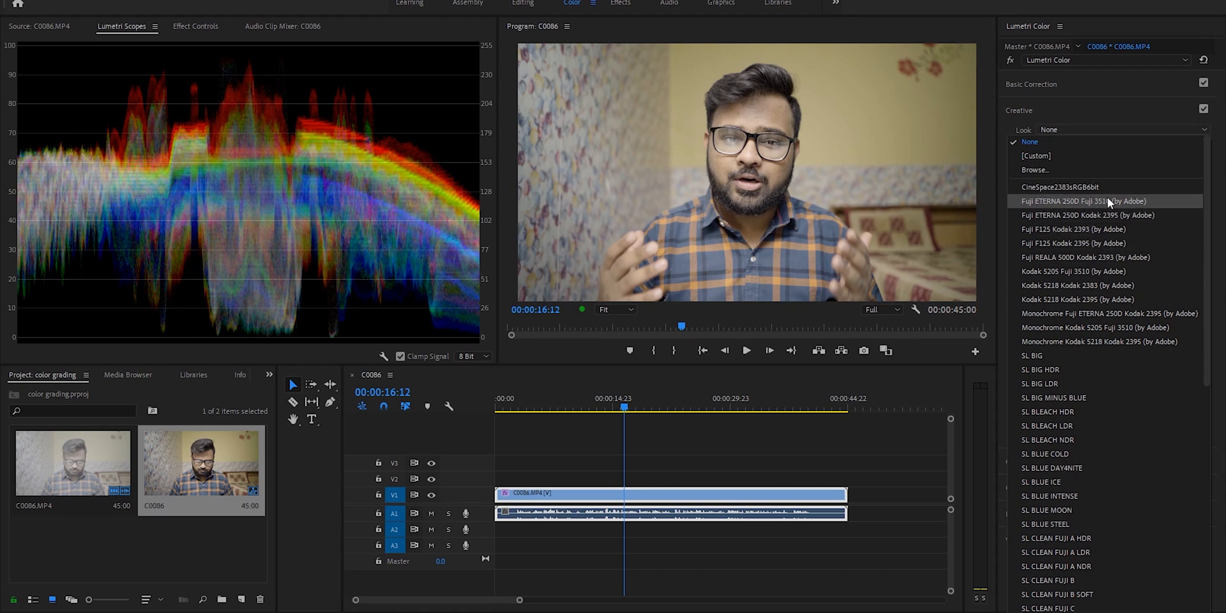
# Apply Fuji ETERNA 250D Fuji 3510 at Intensity 50, Faded Film 20, Saturation 115.
pyautogui.click(1083, 201)
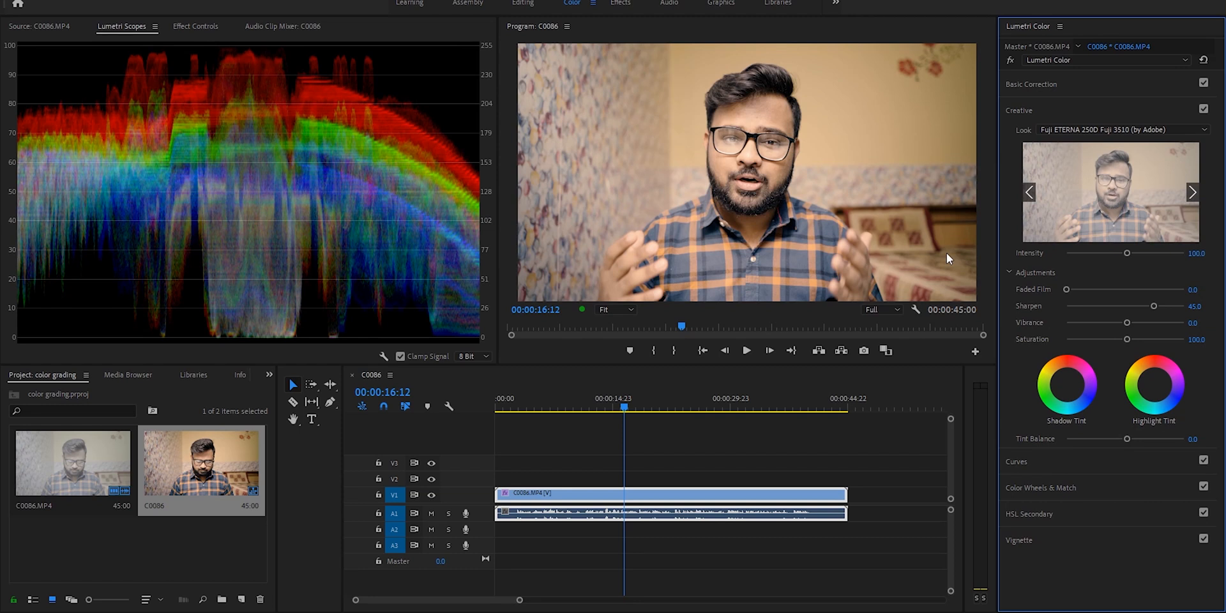
pyautogui.moveTo(1123, 258)
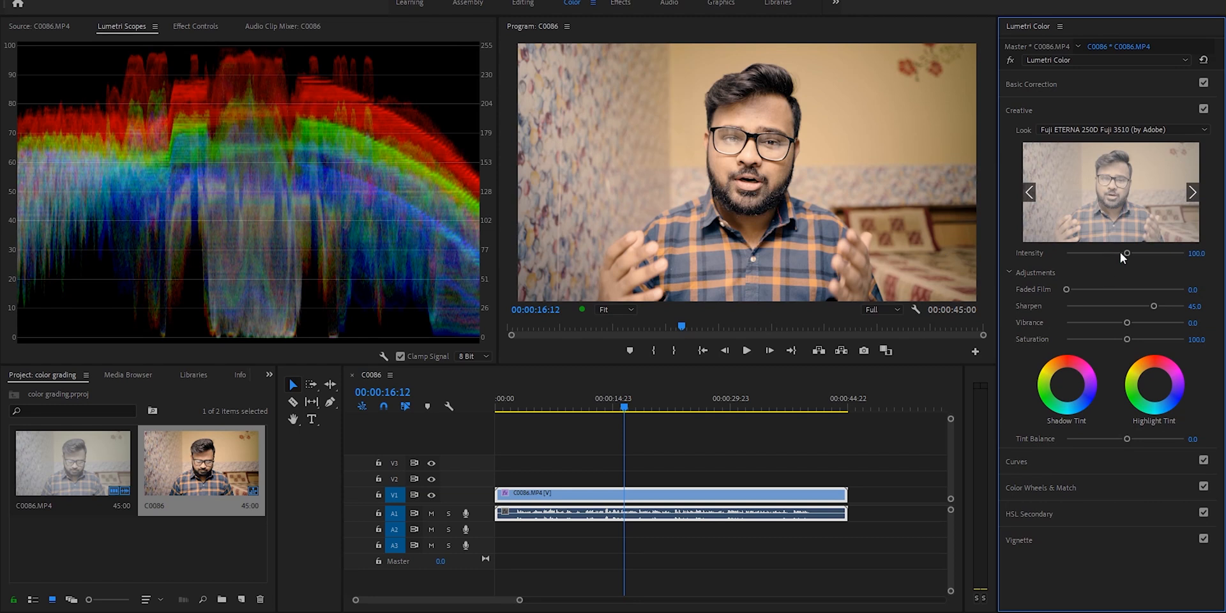
pyautogui.moveTo(1124, 259)
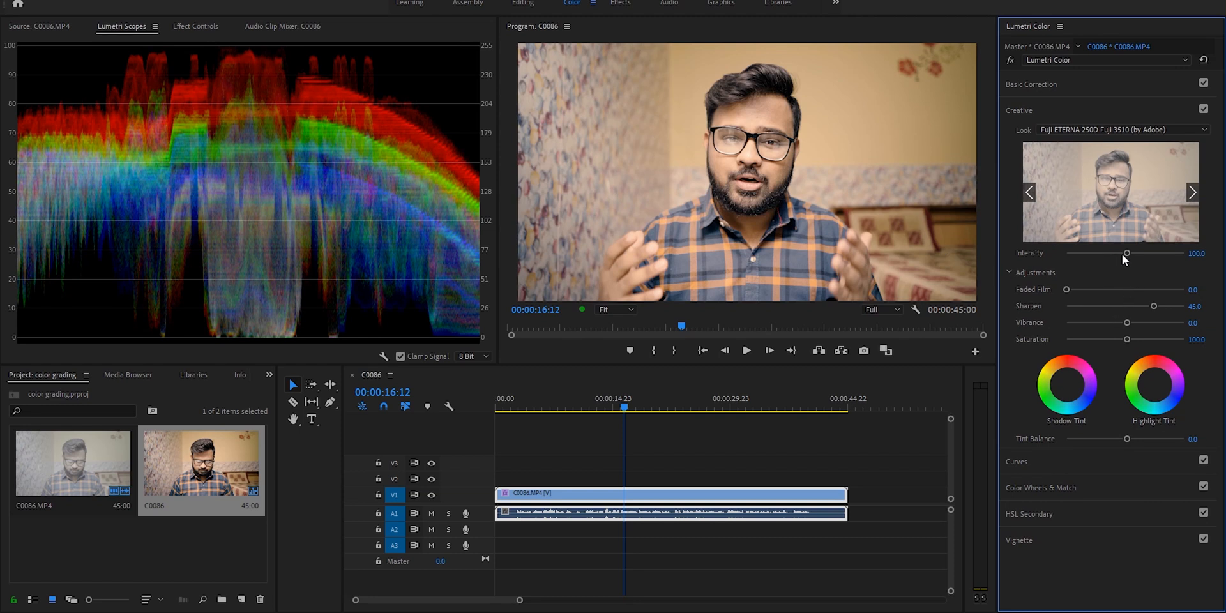
pyautogui.moveTo(1149, 253); pyautogui.dragTo(1109, 253)
pyautogui.write('50')
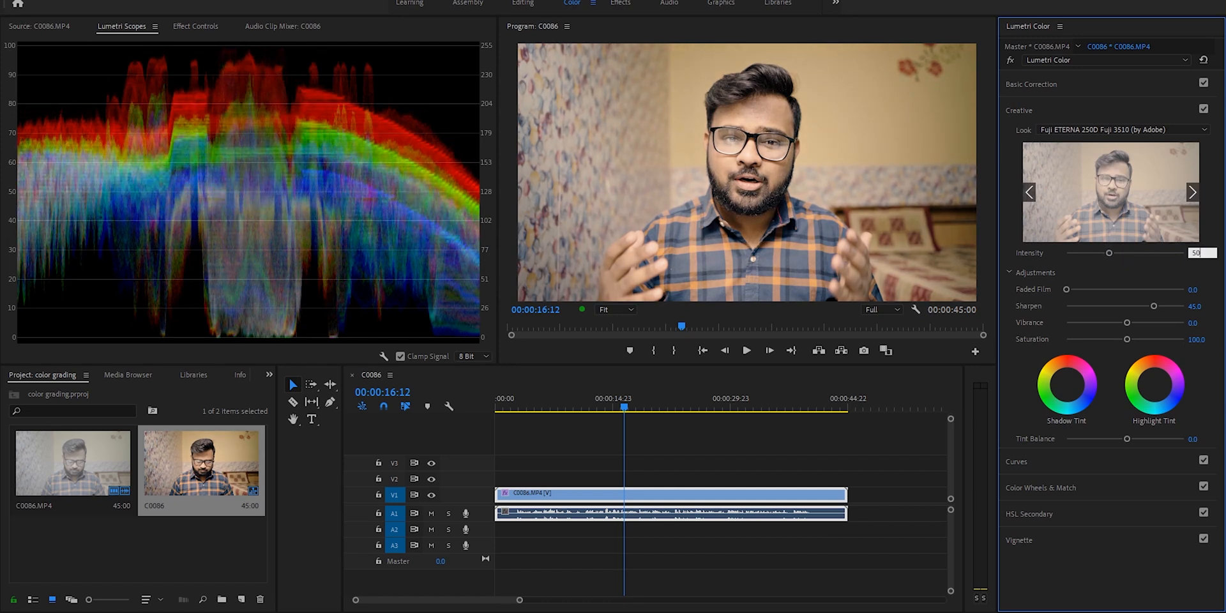
pyautogui.click(622, 406)
pyautogui.write('20')
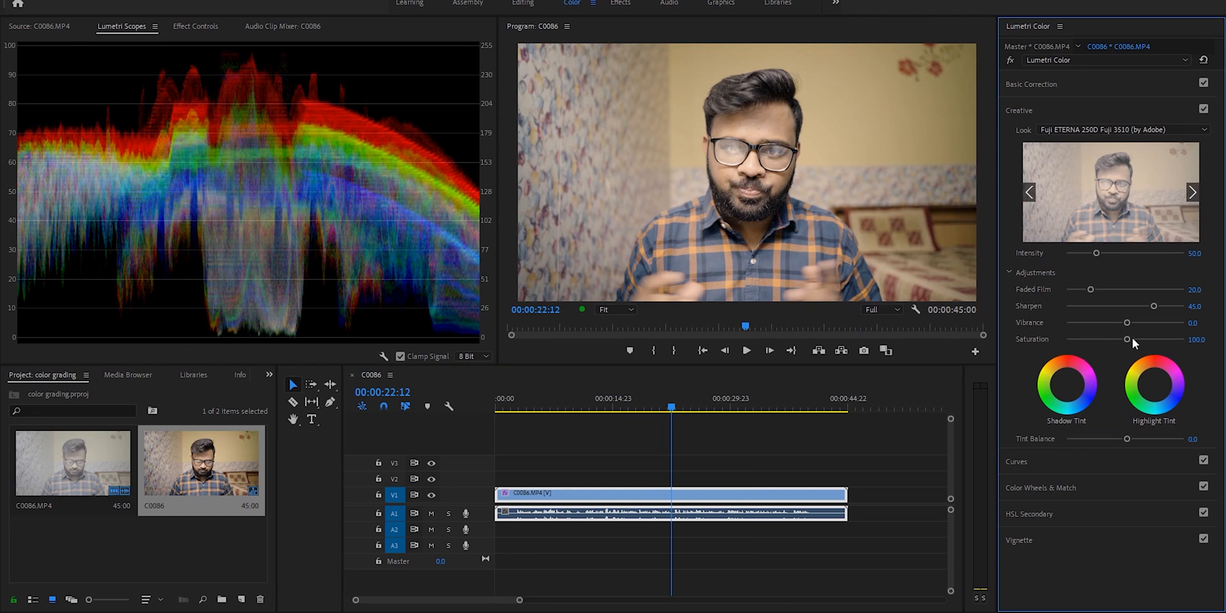
pyautogui.moveTo(1126, 338); pyautogui.dragTo(1138, 339)
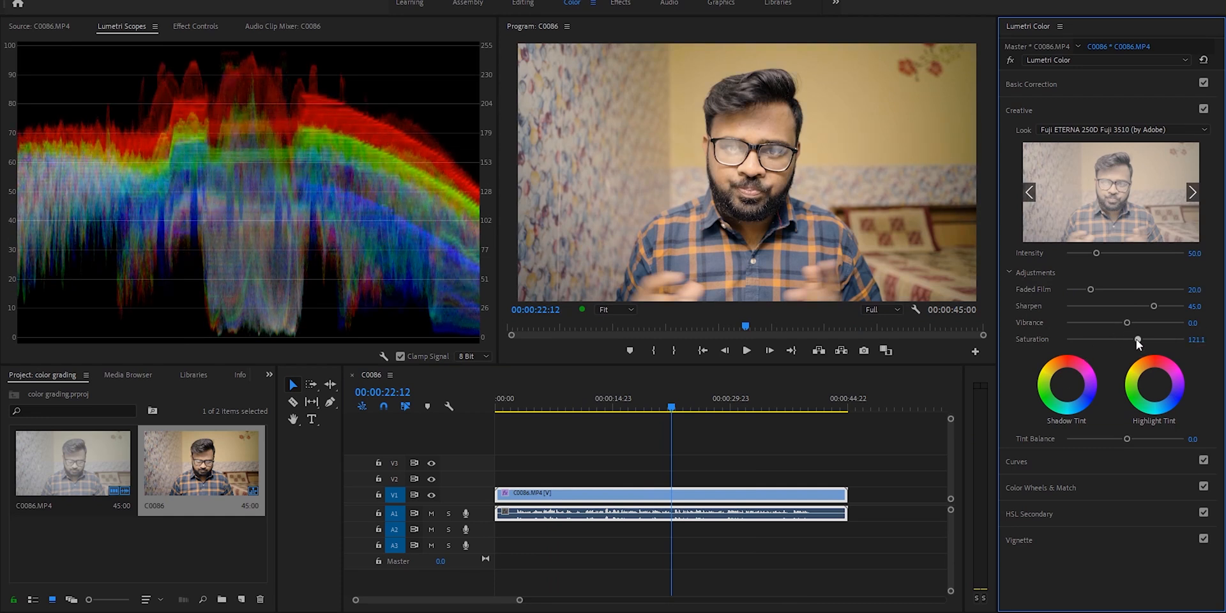
pyautogui.moveTo(1137, 340); pyautogui.dragTo(1137, 340)
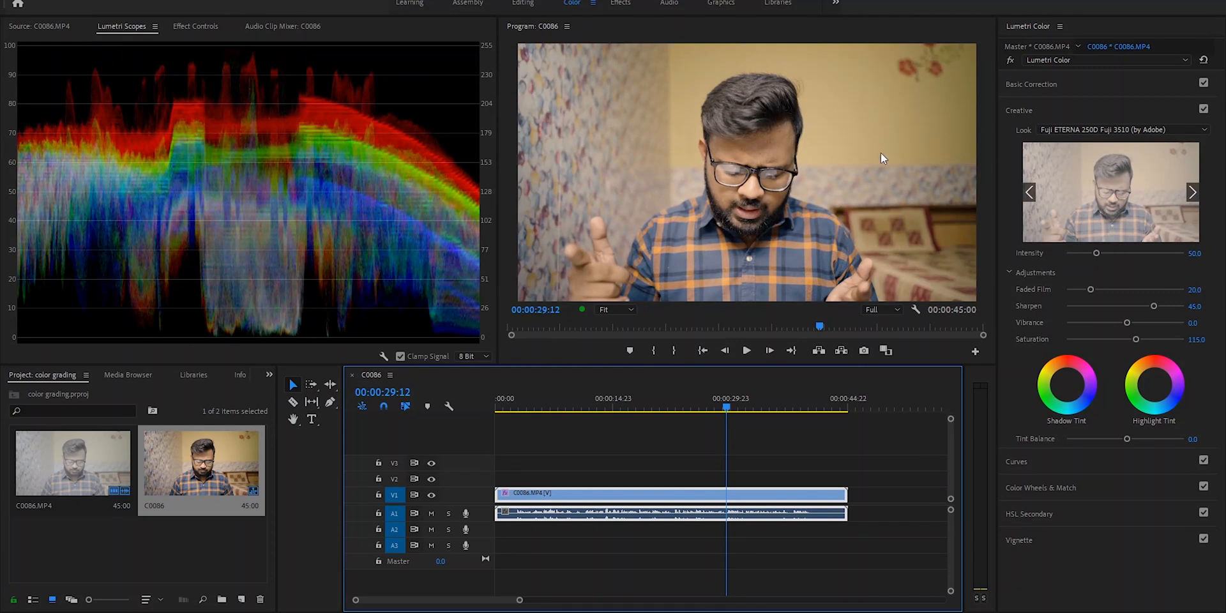
pyautogui.moveTo(1067, 410)
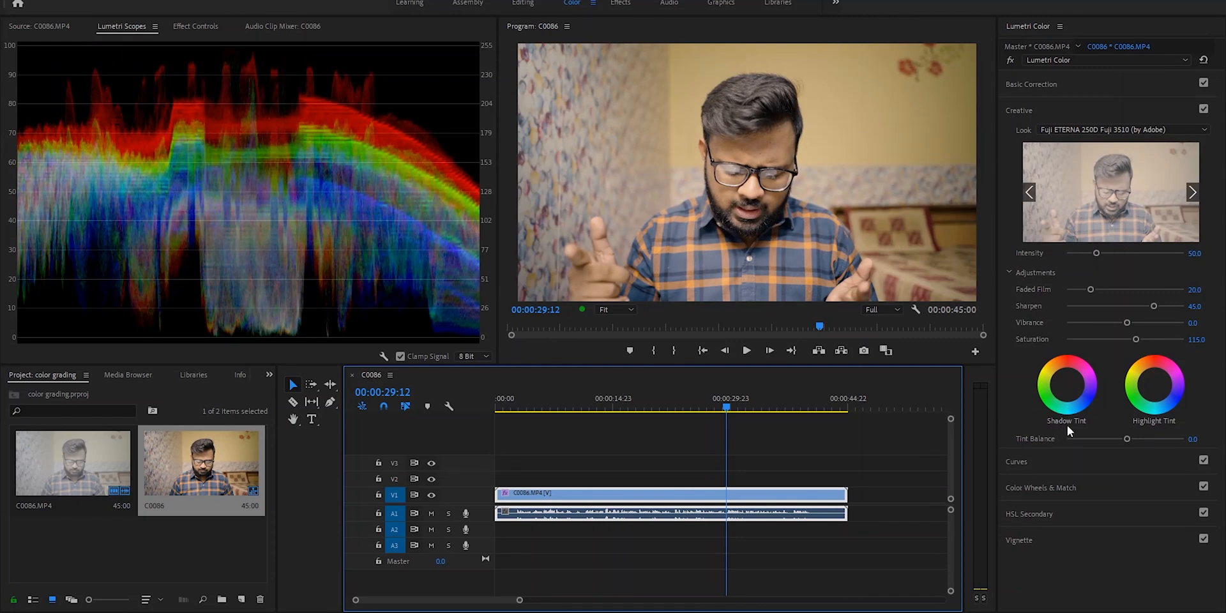
pyautogui.moveTo(1165, 393)
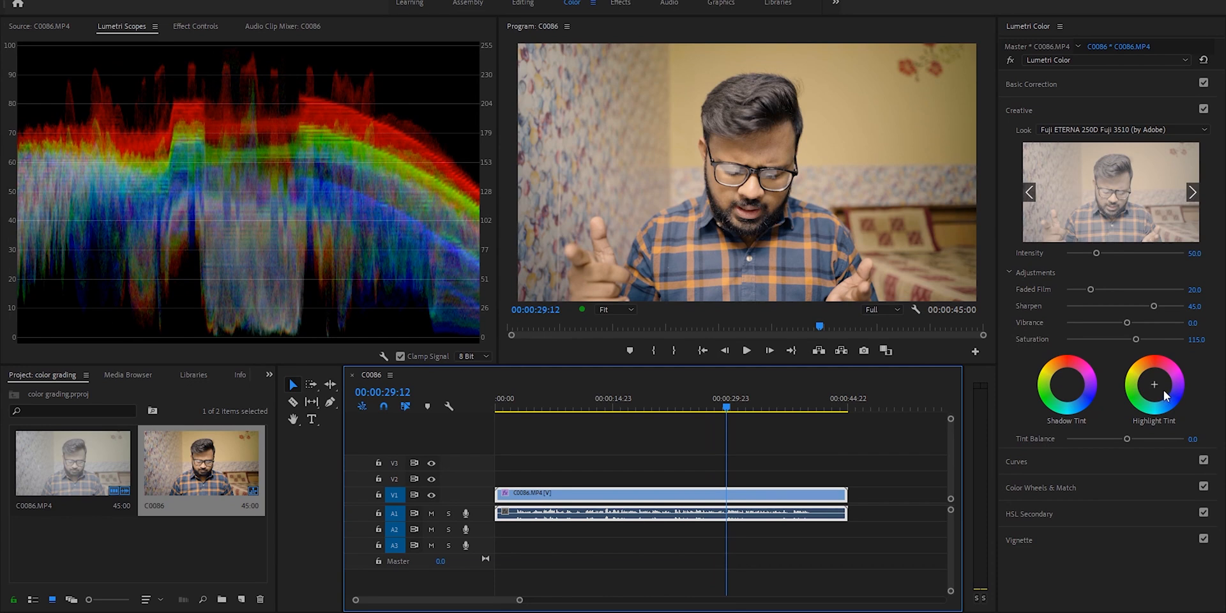
pyautogui.moveTo(1150, 384)
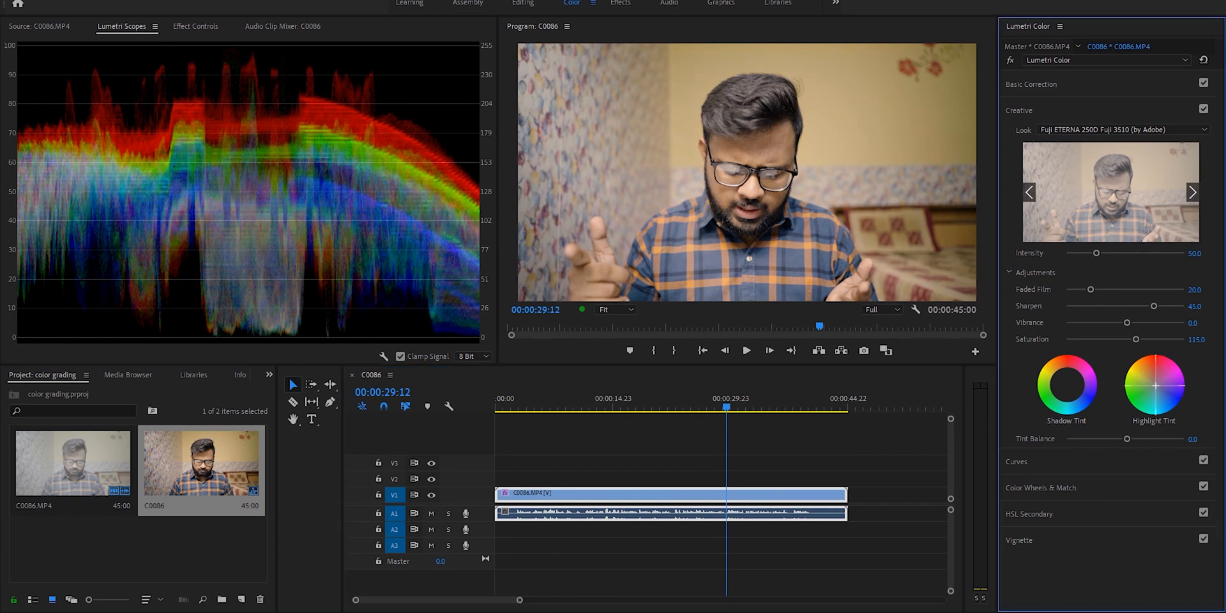
pyautogui.click(718, 408)
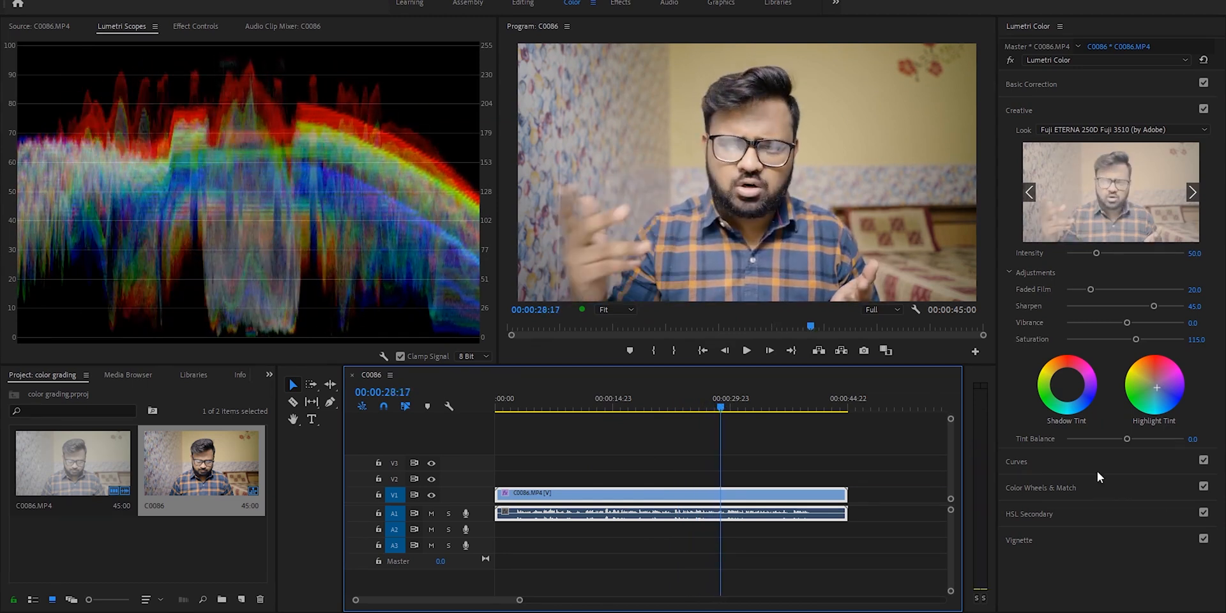
# Tweak the red channel curve, then bend the blue channel curve slightly.
pyautogui.click(1018, 136)
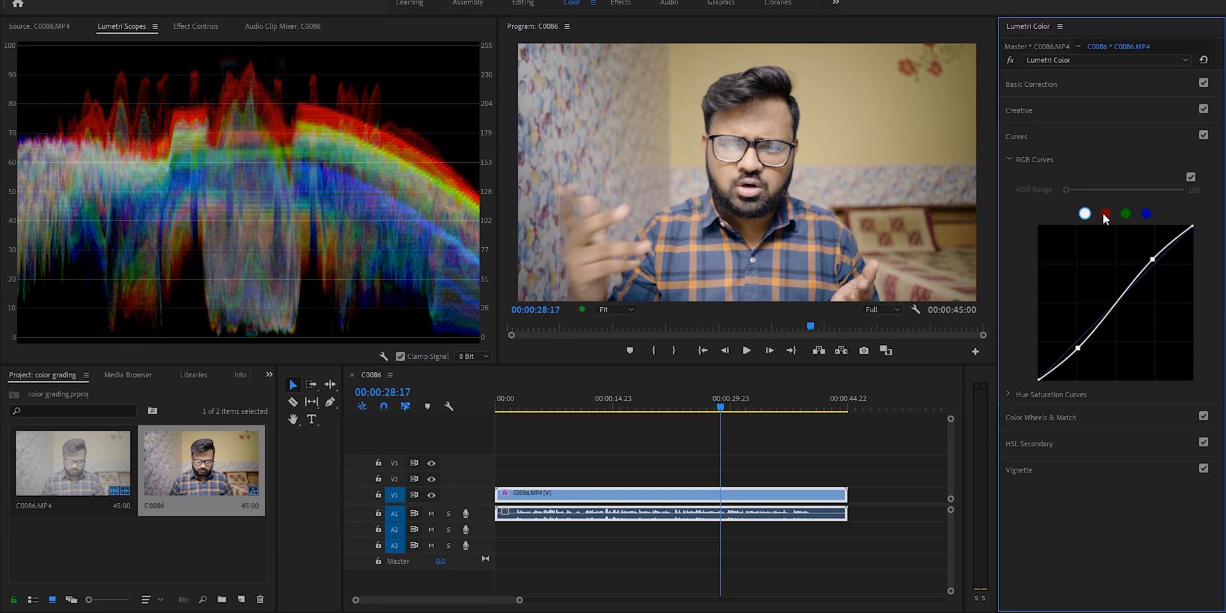
pyautogui.click(1104, 214)
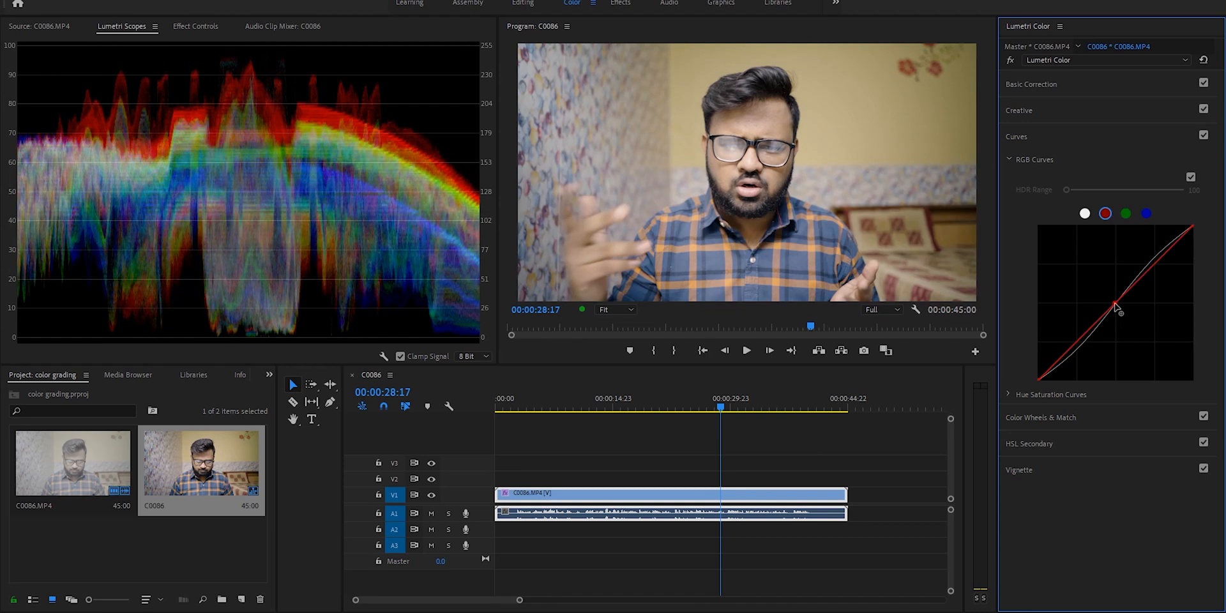
pyautogui.click(1146, 213)
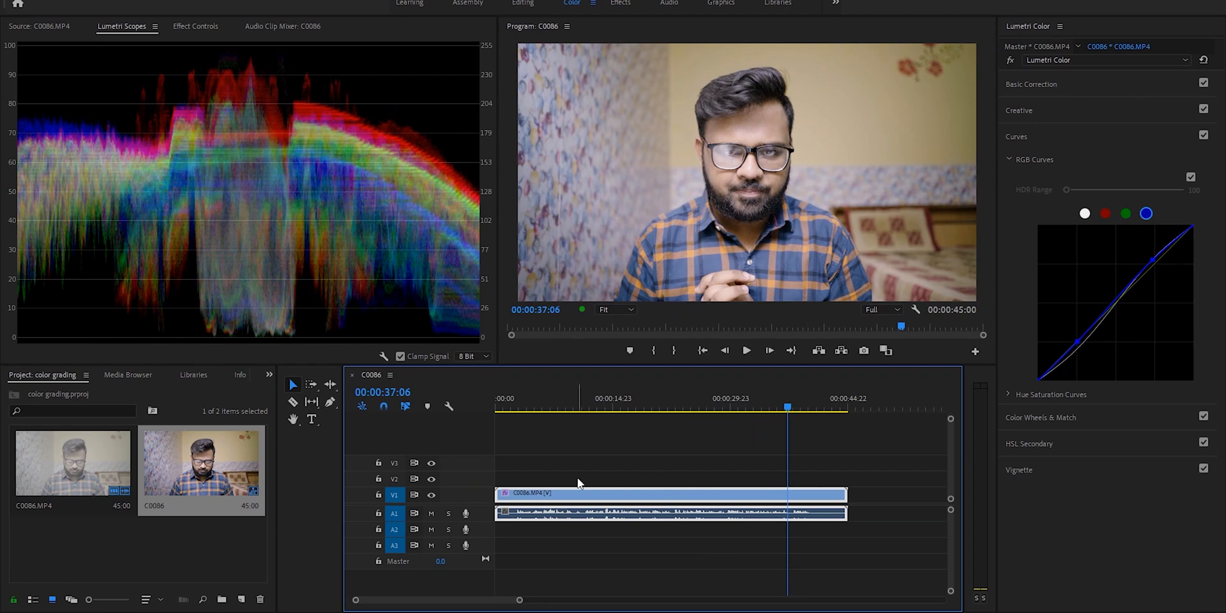
pyautogui.moveTo(686, 417)
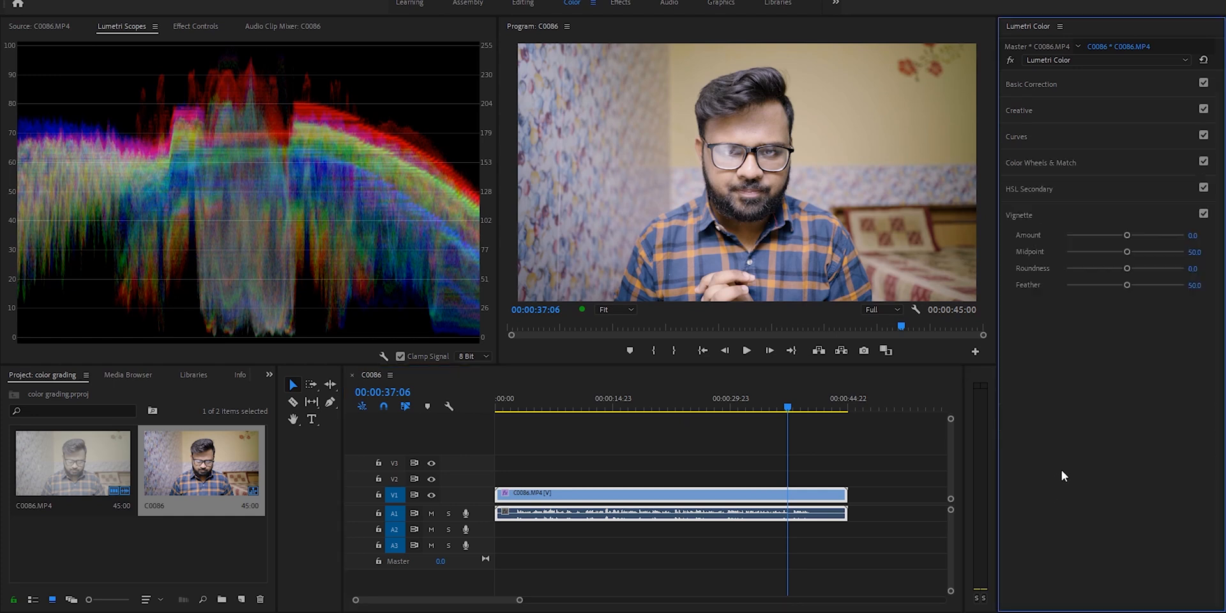
# Set a subtle negative Vignette Amount after previewing a strong one.
pyautogui.moveTo(1126, 235); pyautogui.dragTo(1113, 235)
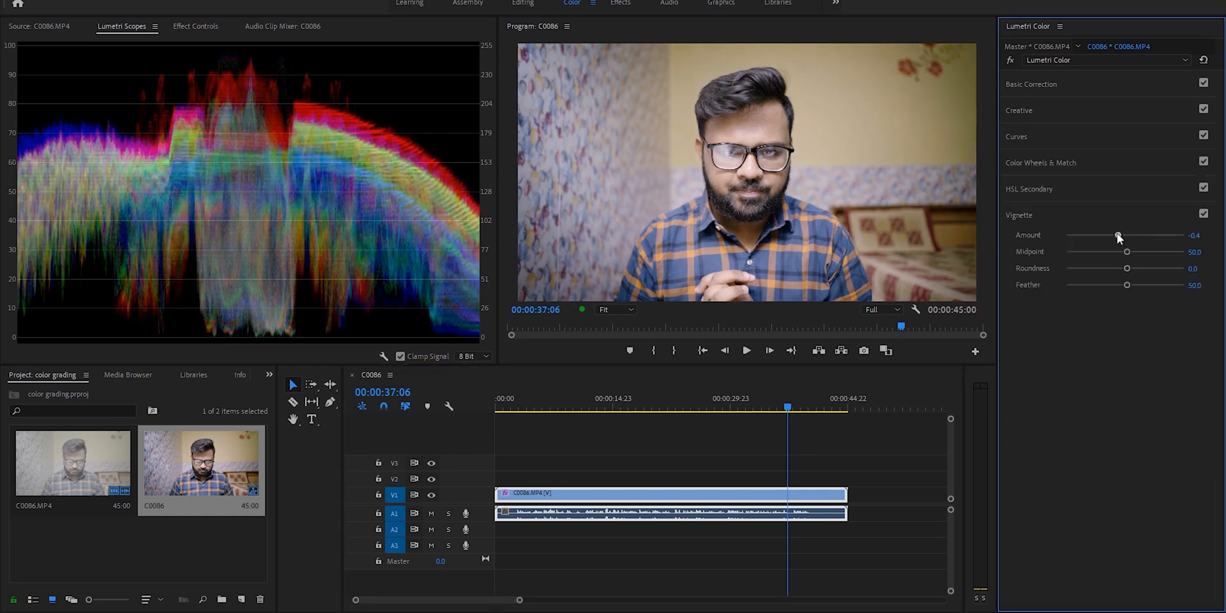
pyautogui.moveTo(1118, 235); pyautogui.dragTo(1065, 235)
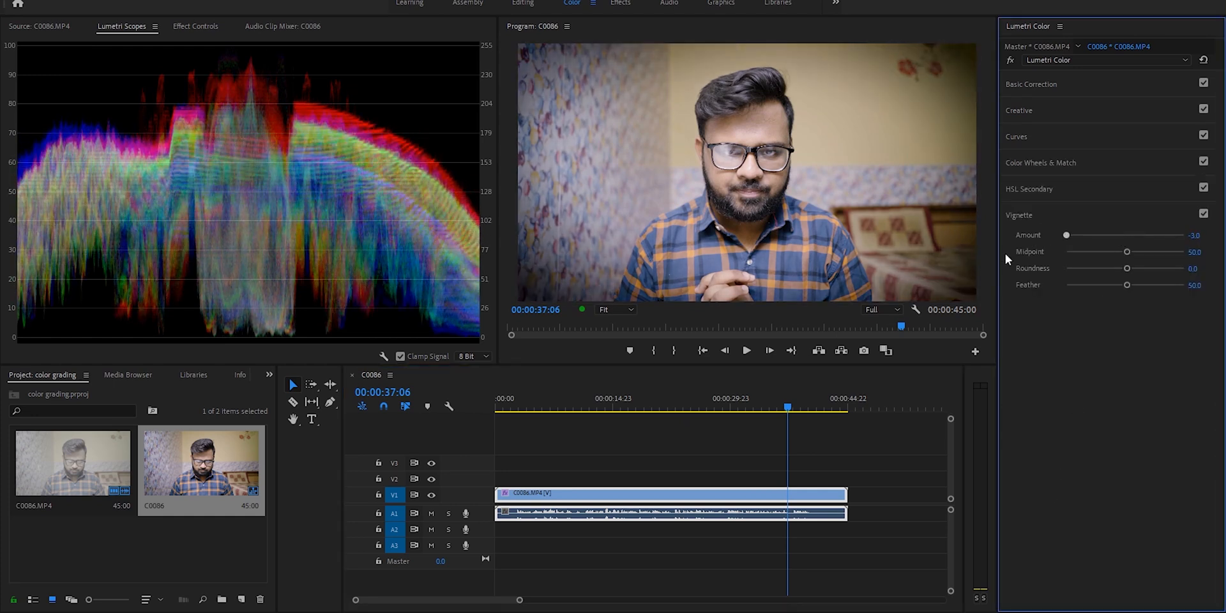
pyautogui.moveTo(1065, 235); pyautogui.dragTo(1118, 235)
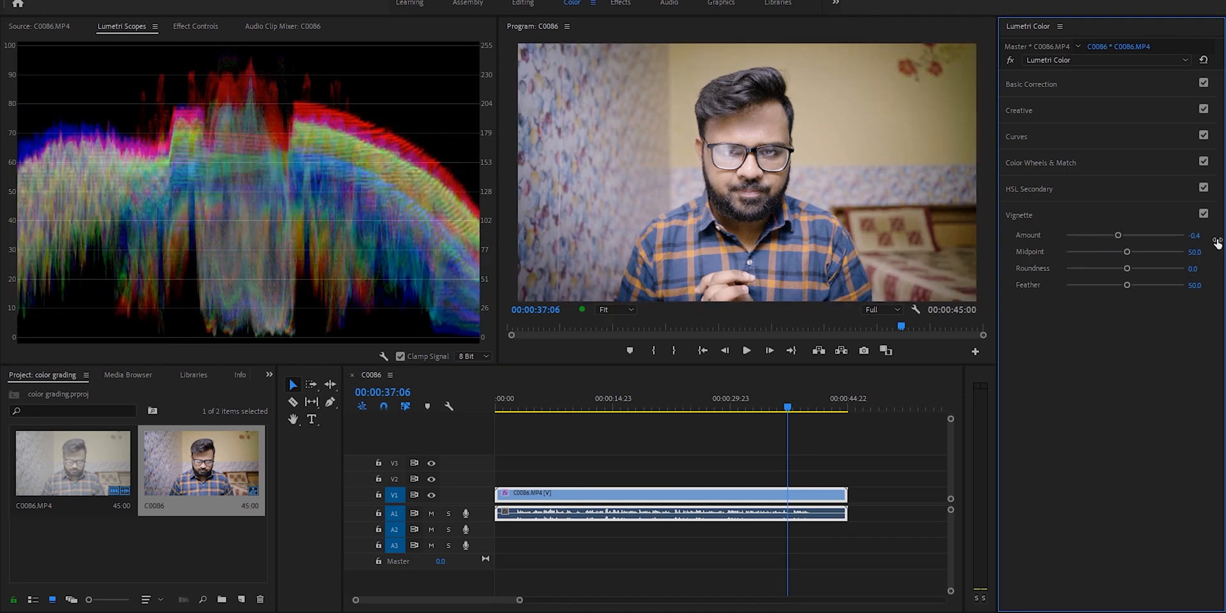
# Compare the vignette on and off near the clip start, leaving it enabled and heavily feathered.
pyautogui.click(744, 350)
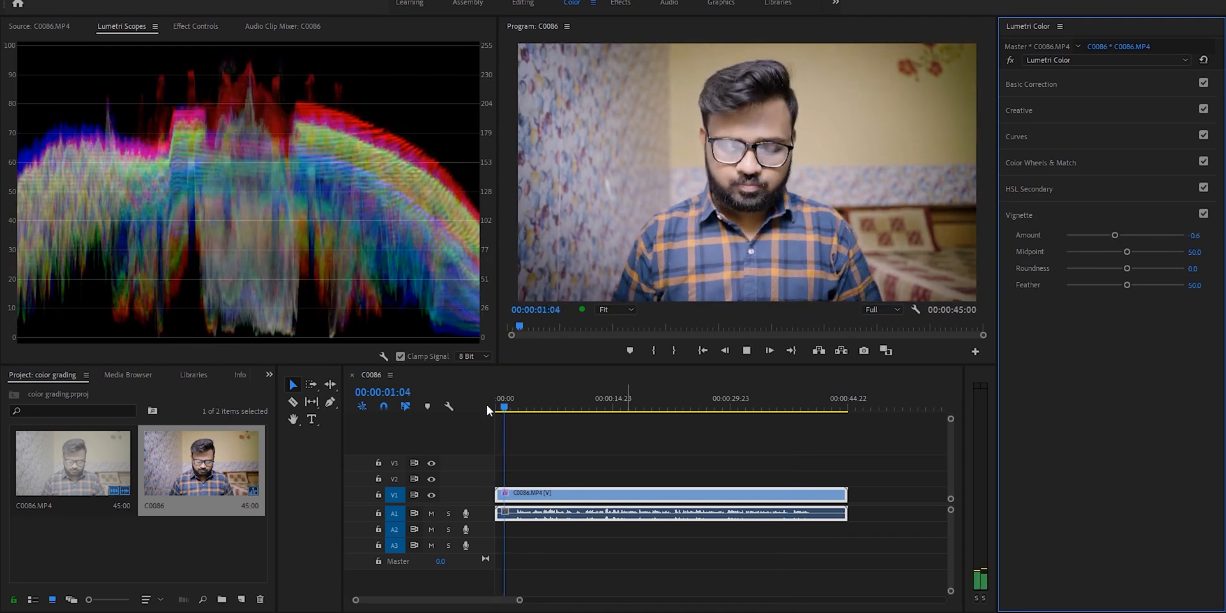
pyautogui.click(1203, 214)
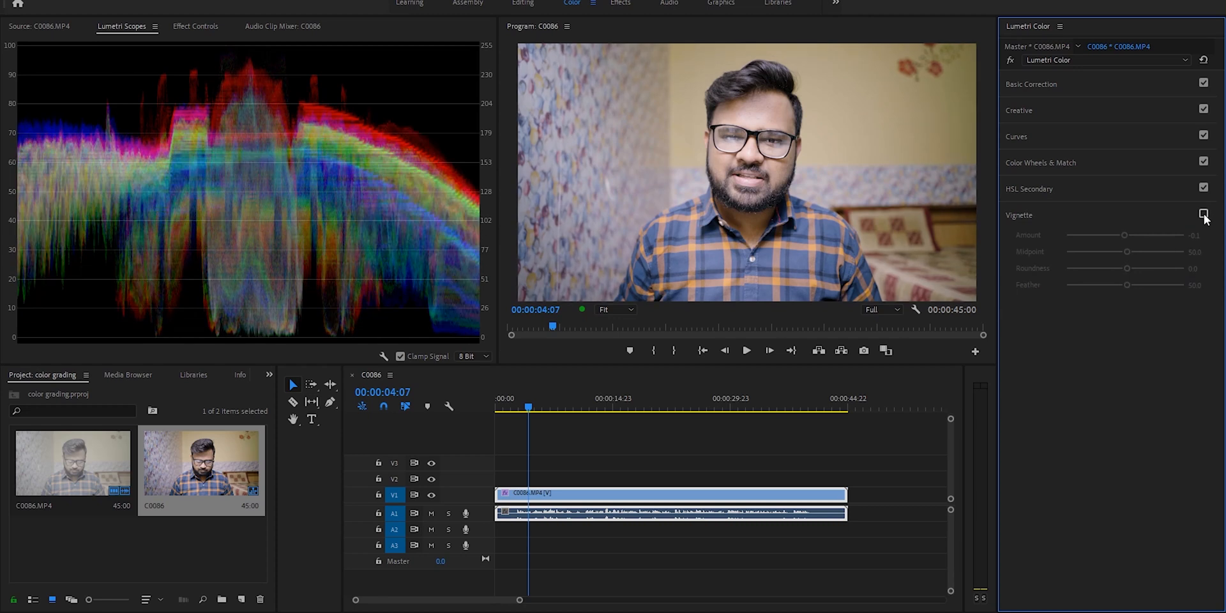
pyautogui.click(1204, 214)
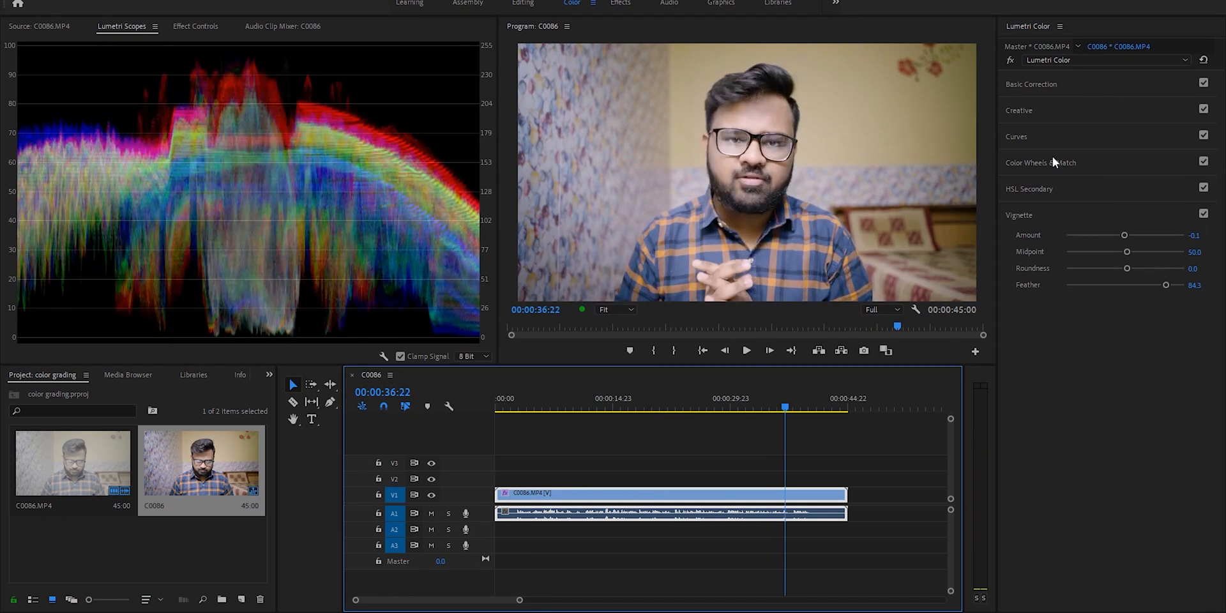
pyautogui.click(1041, 162)
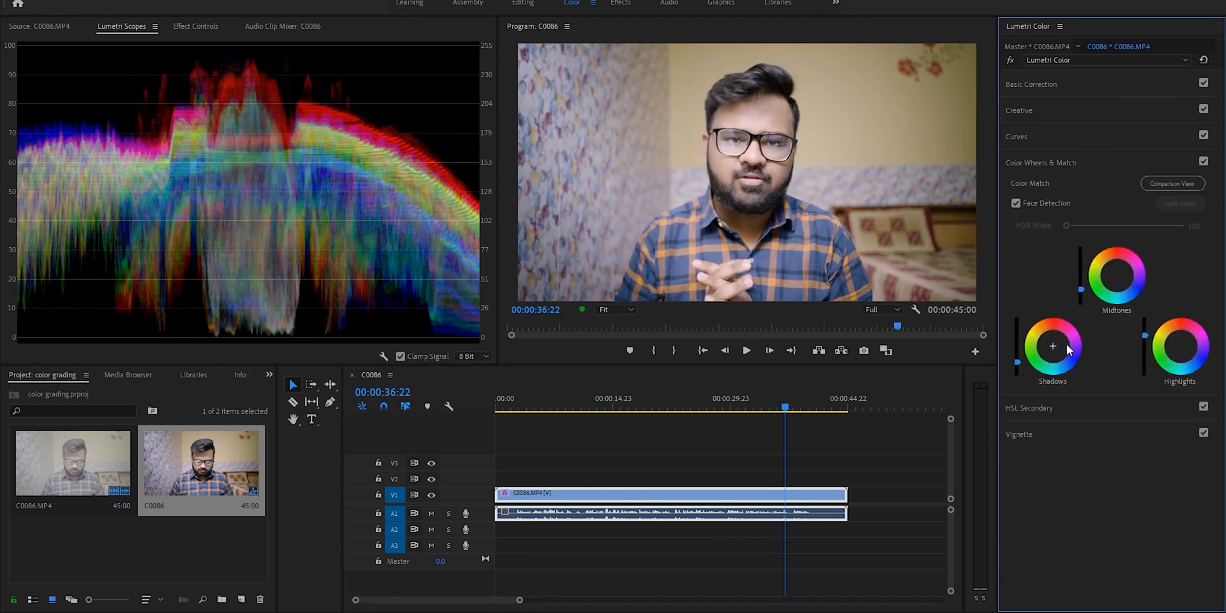